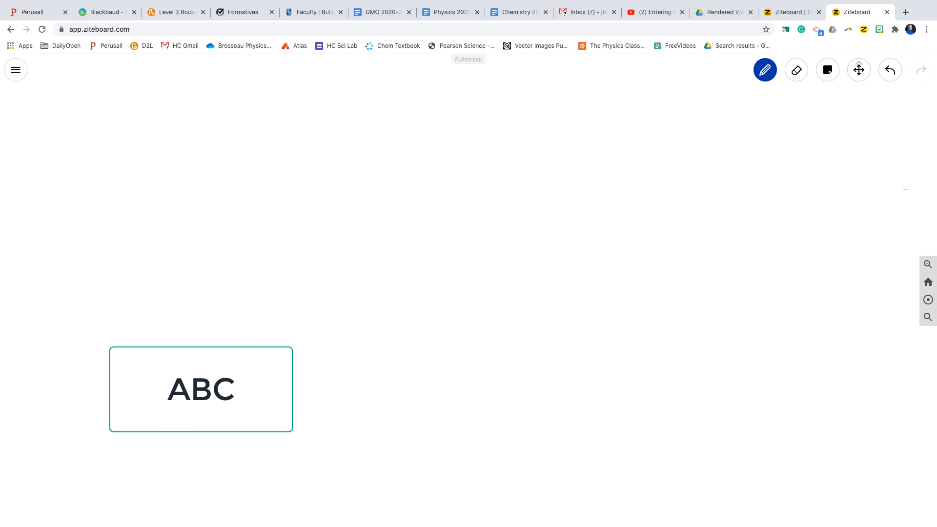
pyautogui.moveTo(34, 149)
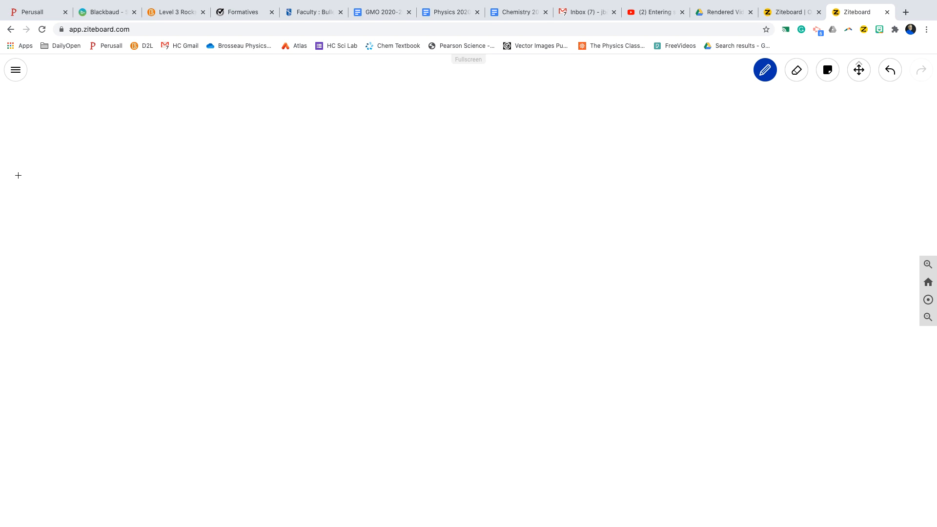
pyautogui.moveTo(218, 309)
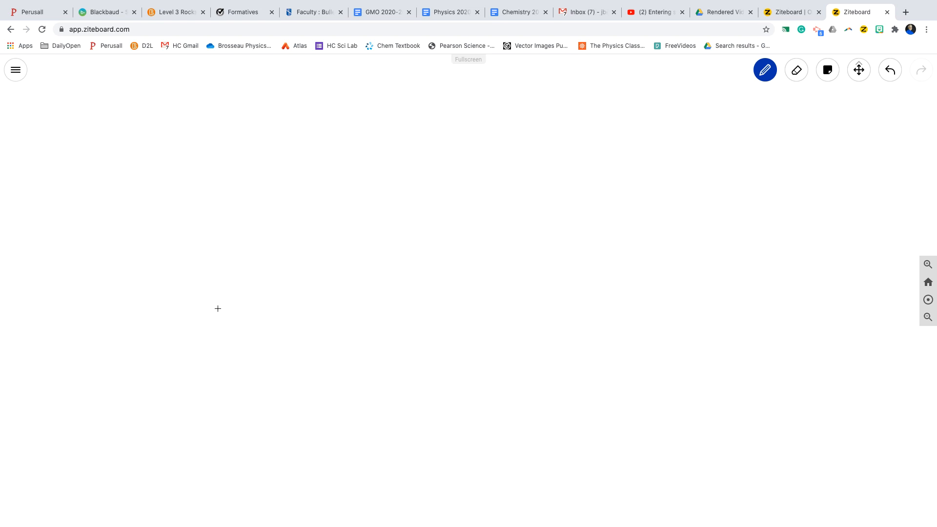
# Draw a rocket outline, an up arrow labelled a = 12.0 m/s², and 29m beside it
pyautogui.moveTo(90, 144); pyautogui.dragTo(79, 154)
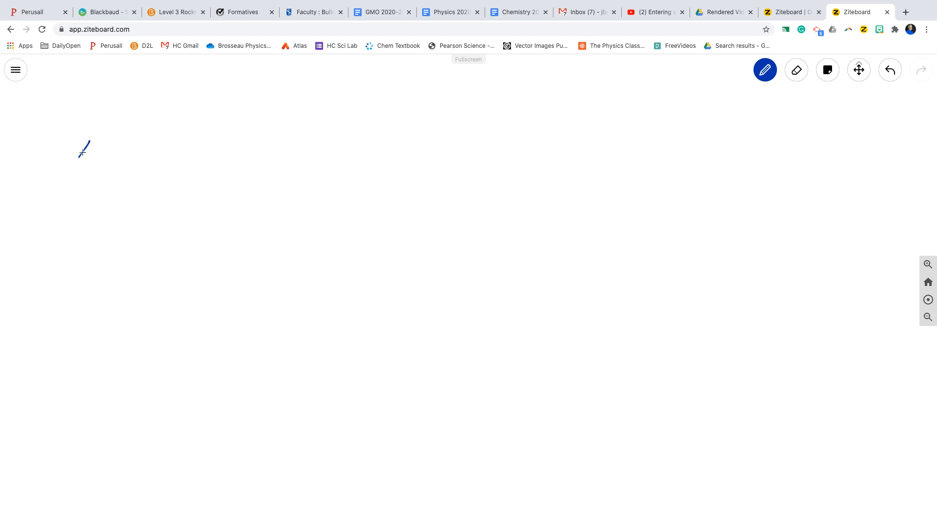
pyautogui.moveTo(101, 146); pyautogui.dragTo(88, 195)
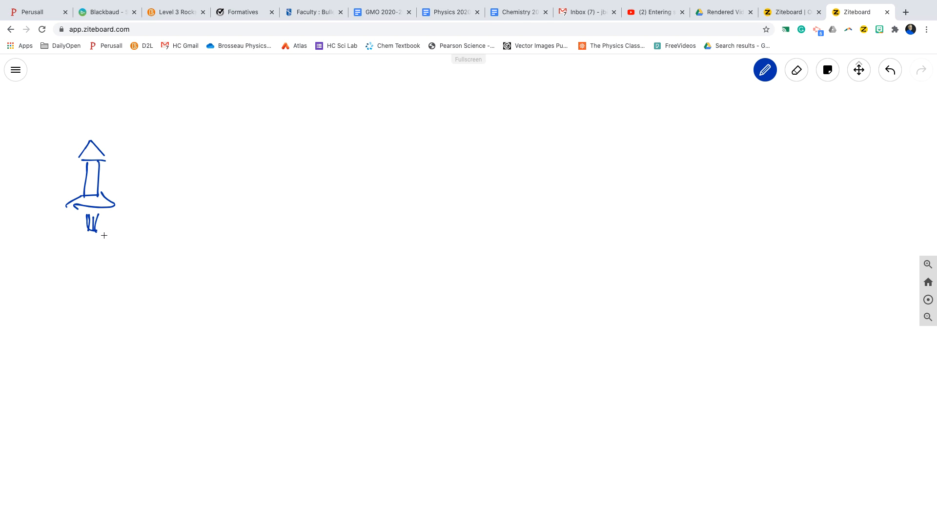
pyautogui.moveTo(94, 131)
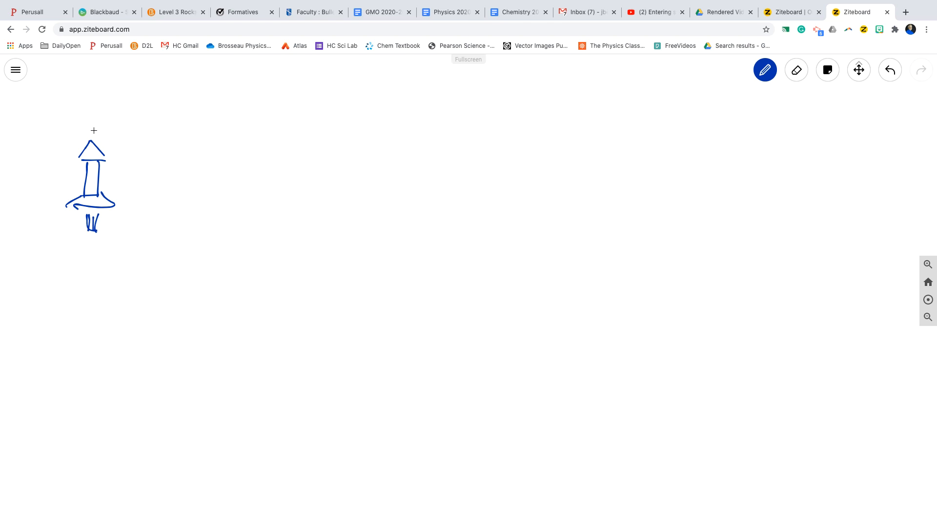
pyautogui.moveTo(93, 127); pyautogui.dragTo(93, 96)
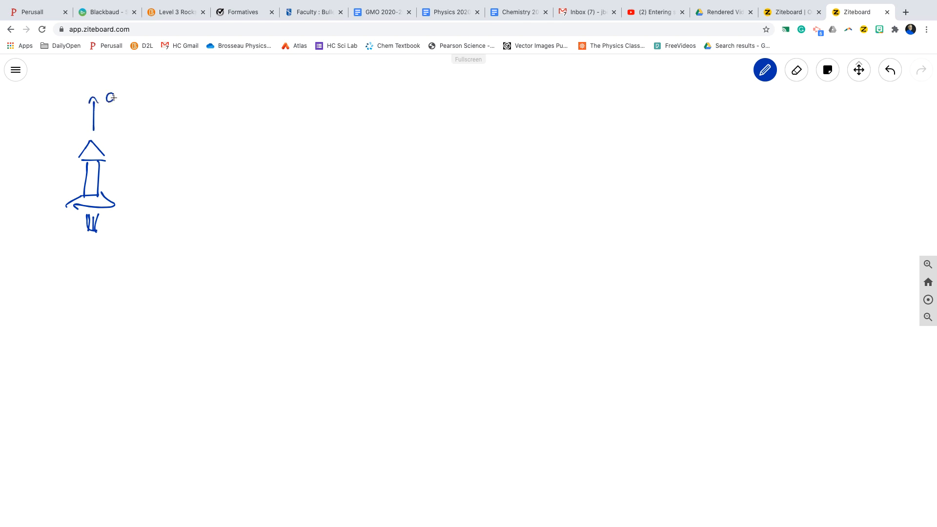
pyautogui.moveTo(111, 98); pyautogui.dragTo(161, 98)
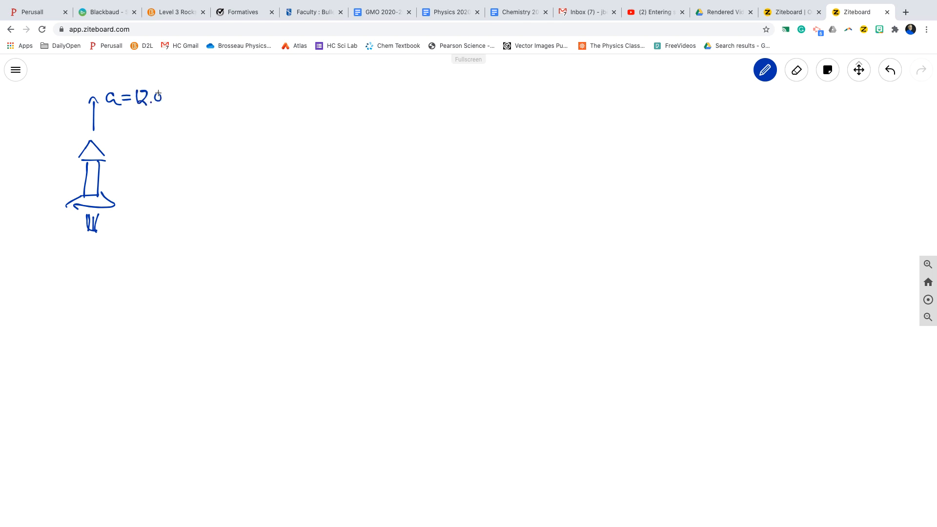
pyautogui.moveTo(167, 99); pyautogui.dragTo(197, 104)
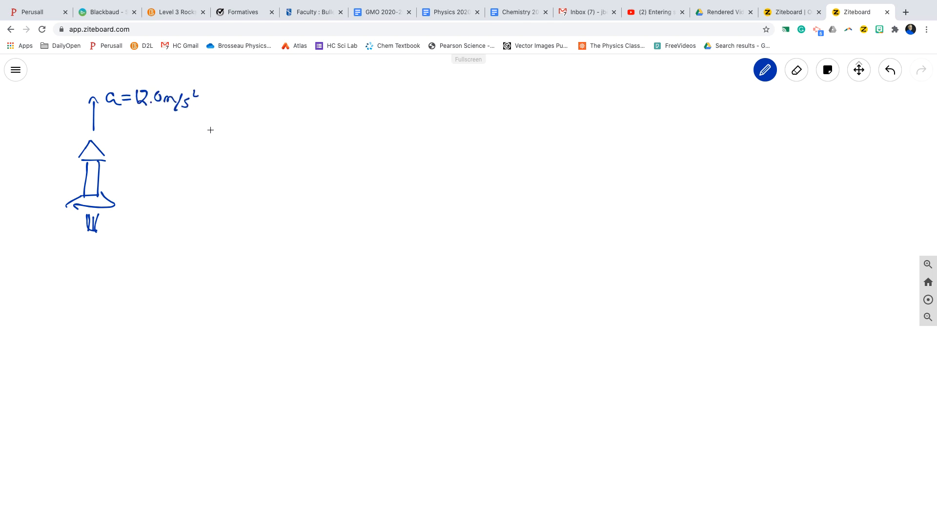
pyautogui.moveTo(206, 122)
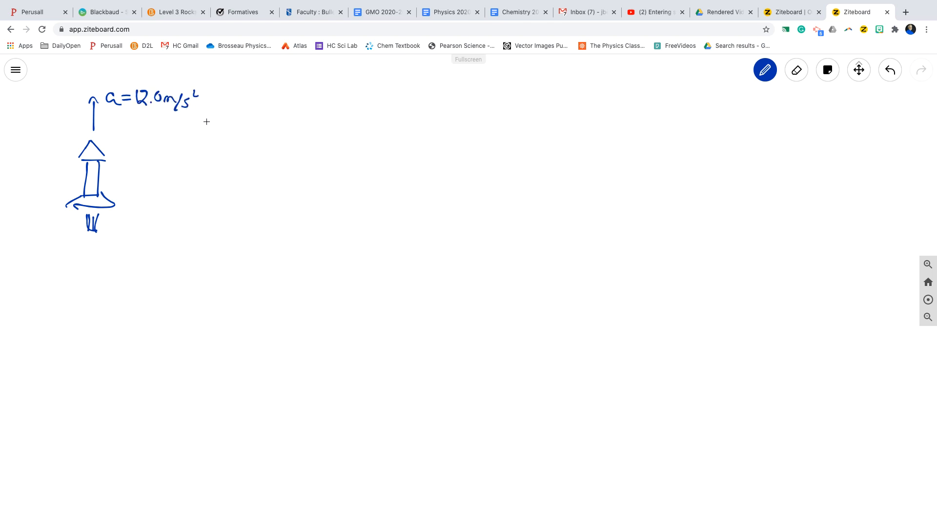
pyautogui.moveTo(123, 136)
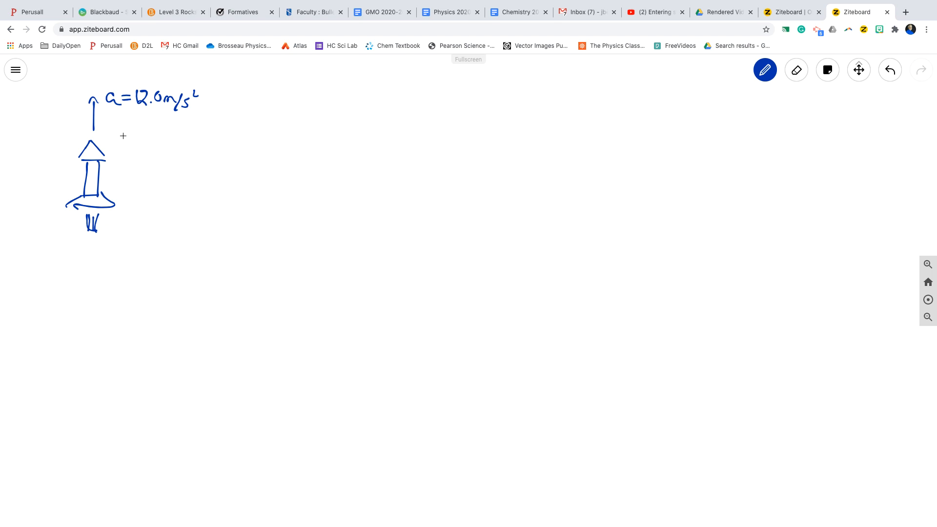
pyautogui.moveTo(123, 142); pyautogui.dragTo(165, 142)
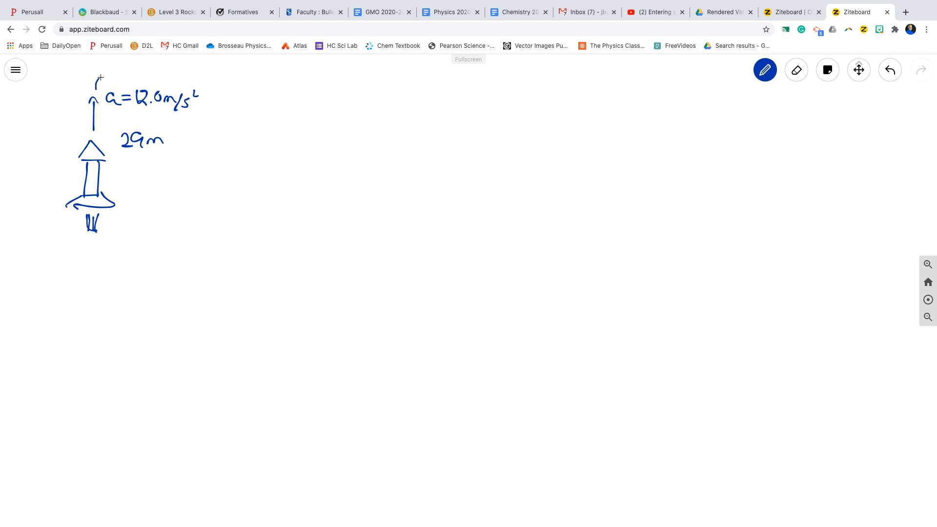
# Draw a long curved arrow arcing from above the rocket down the page
pyautogui.moveTo(101, 78); pyautogui.dragTo(200, 232)
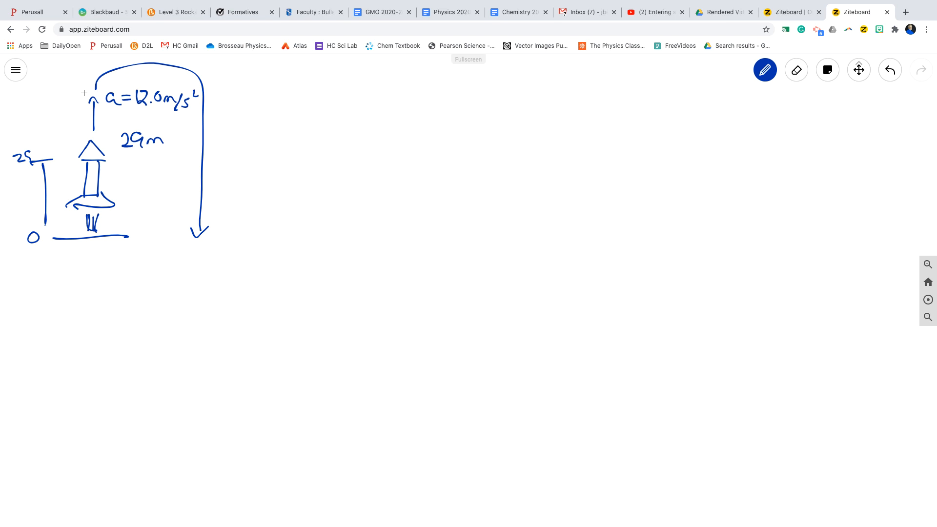
pyautogui.moveTo(54, 158)
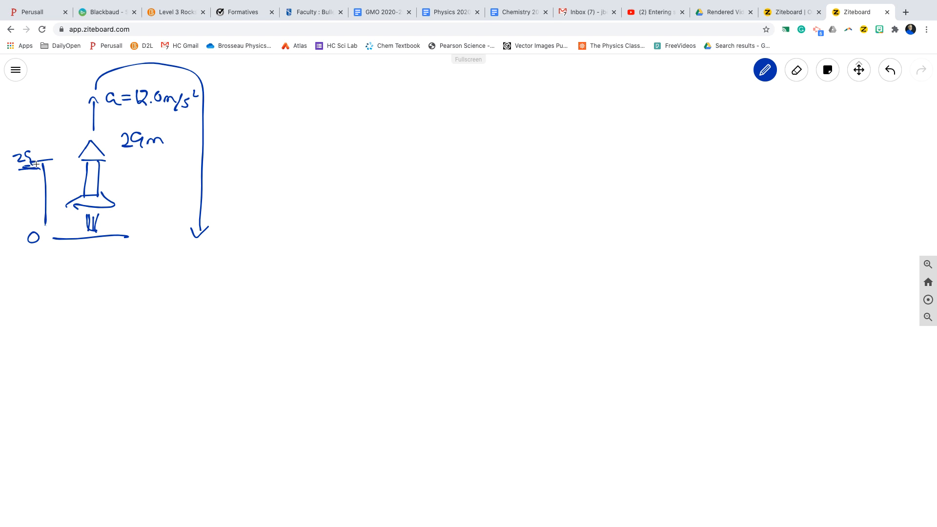
pyautogui.moveTo(162, 168)
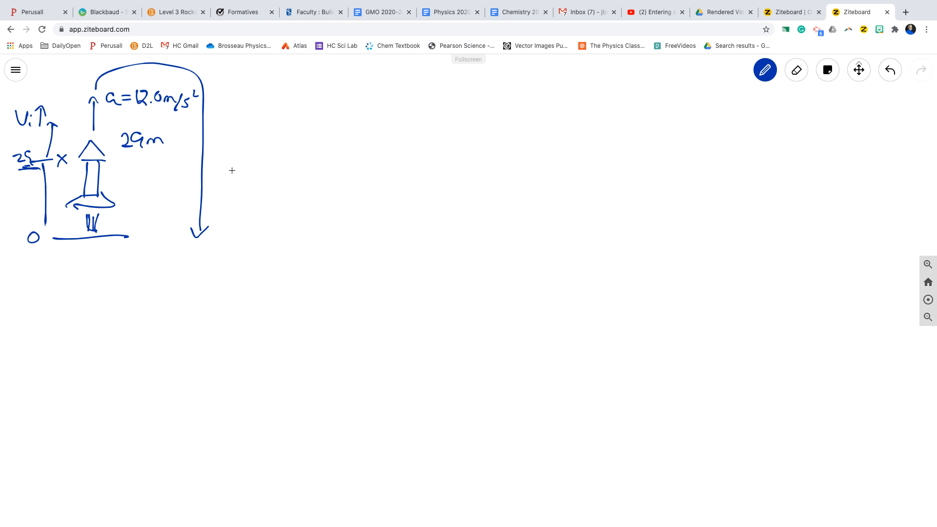
pyautogui.moveTo(251, 134)
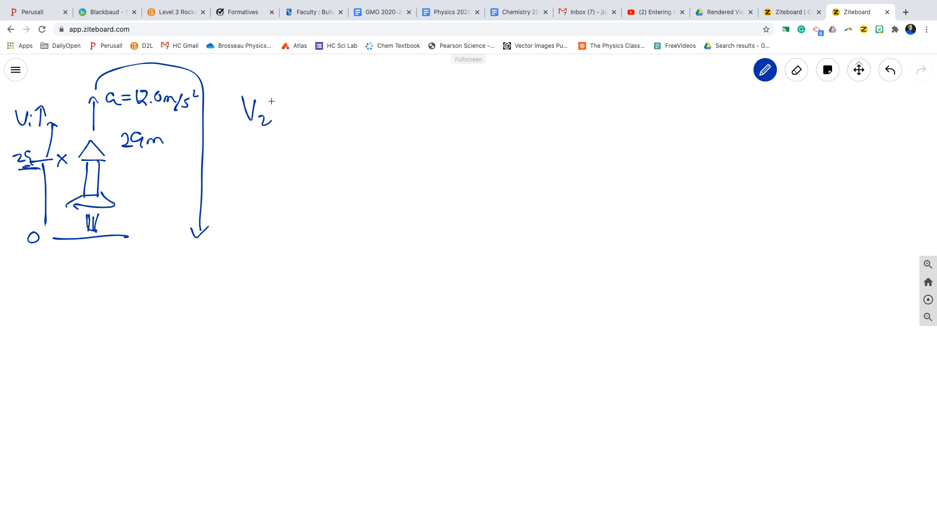
# Write V2² = Vi² + 2ad beside the rocket and mark Vi as 0
pyautogui.moveTo(278, 96); pyautogui.dragTo(326, 114)
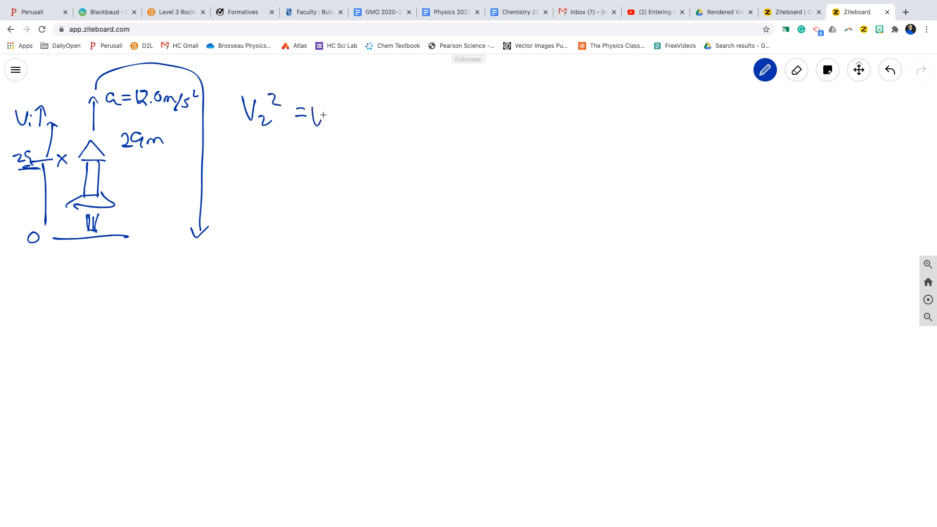
pyautogui.moveTo(311, 114); pyautogui.dragTo(395, 101)
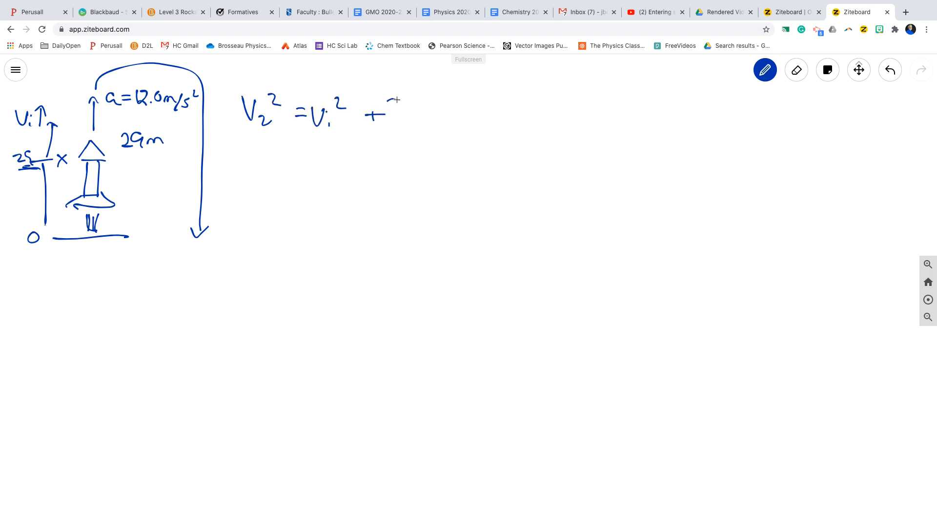
pyautogui.moveTo(389, 108); pyautogui.dragTo(439, 119)
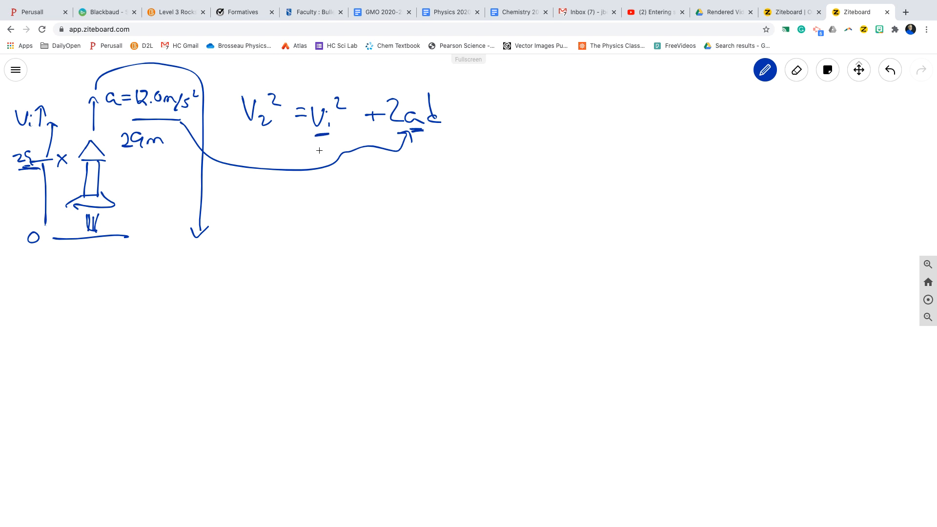
pyautogui.moveTo(321, 156)
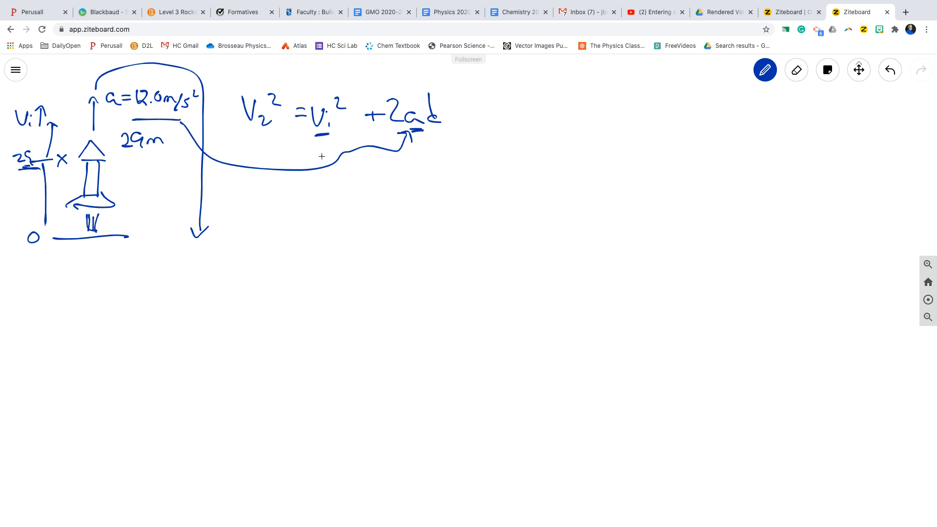
pyautogui.moveTo(323, 159); pyautogui.dragTo(332, 153)
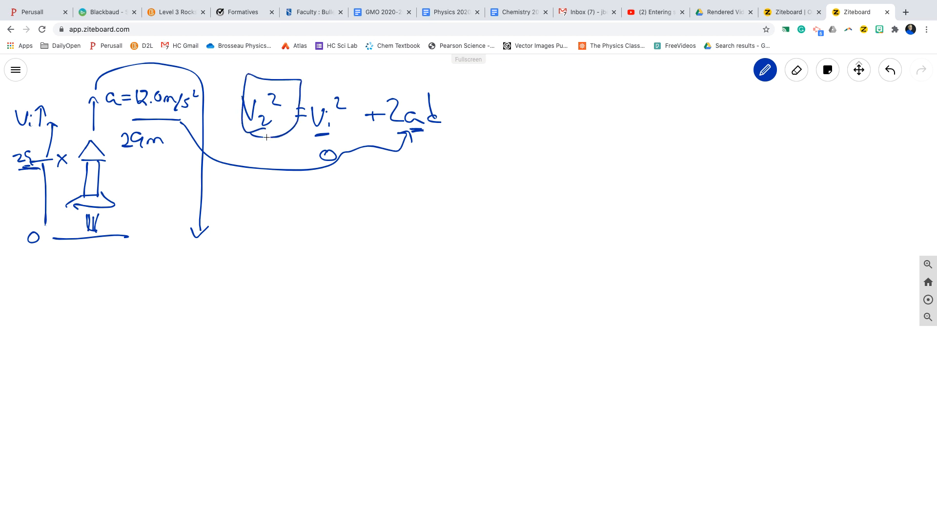
pyautogui.moveTo(138, 310)
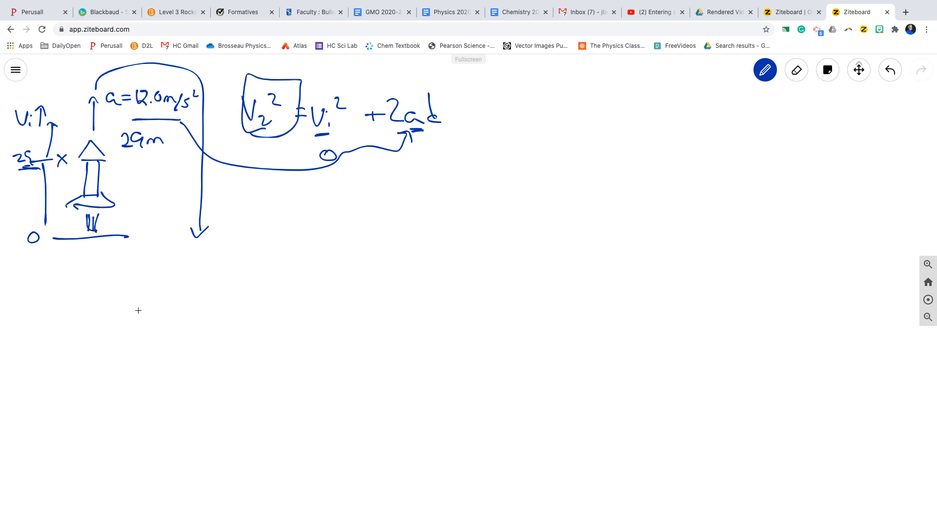
pyautogui.moveTo(122, 306)
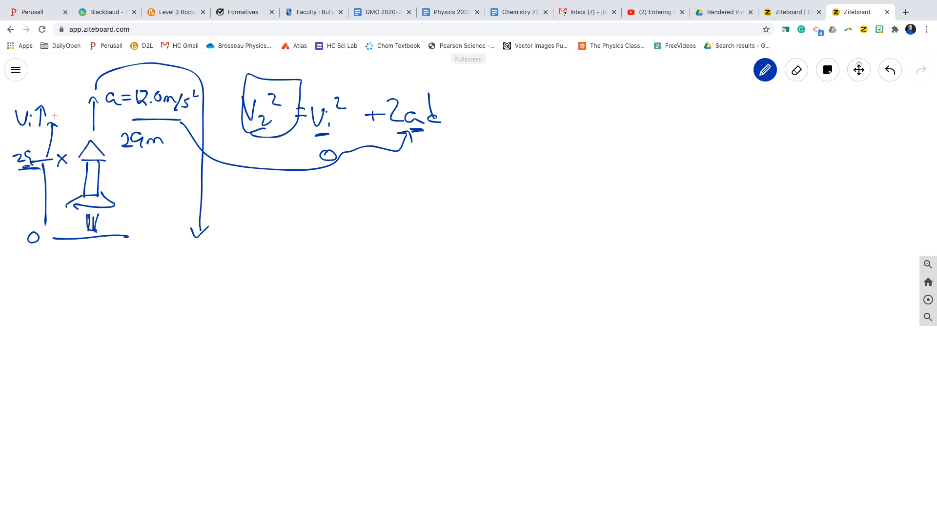
# Circle part 1, add a circled 2 'Top height' heading, and write v2² = vi² + 2aΔd with v2 = 0
pyautogui.moveTo(57, 107); pyautogui.dragTo(72, 93)
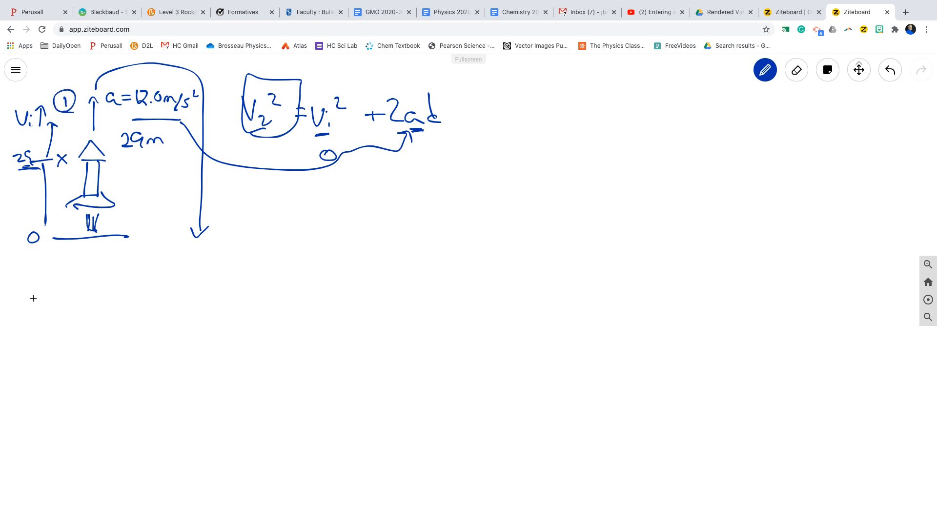
pyautogui.moveTo(36, 293); pyautogui.dragTo(107, 299)
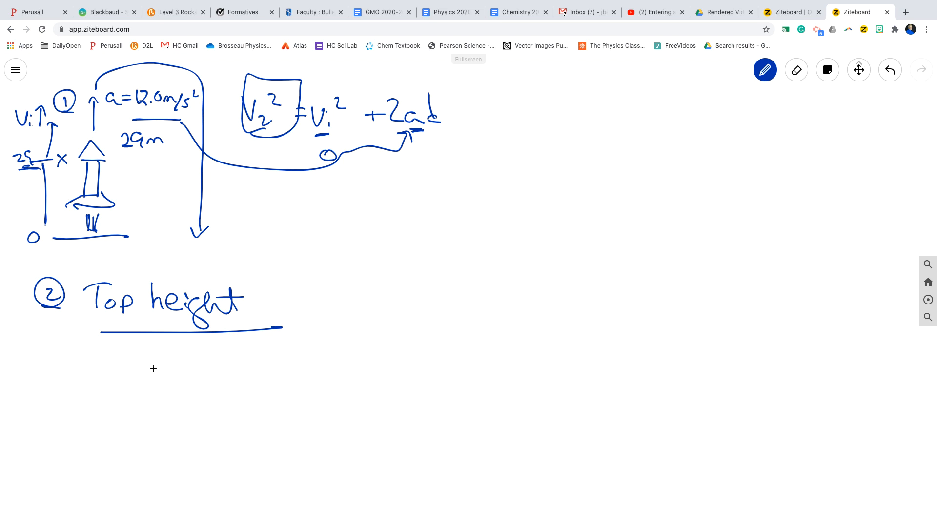
pyautogui.moveTo(140, 365); pyautogui.dragTo(167, 400)
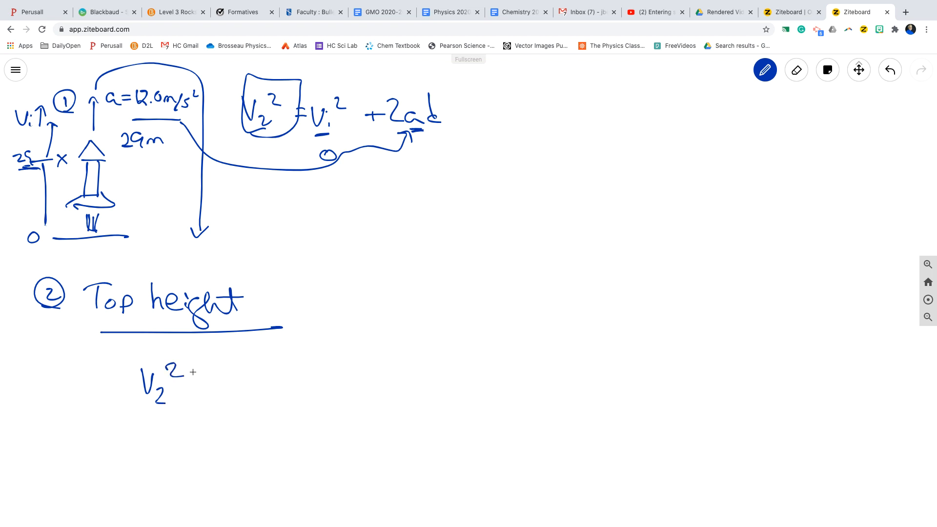
pyautogui.moveTo(203, 373); pyautogui.dragTo(245, 376)
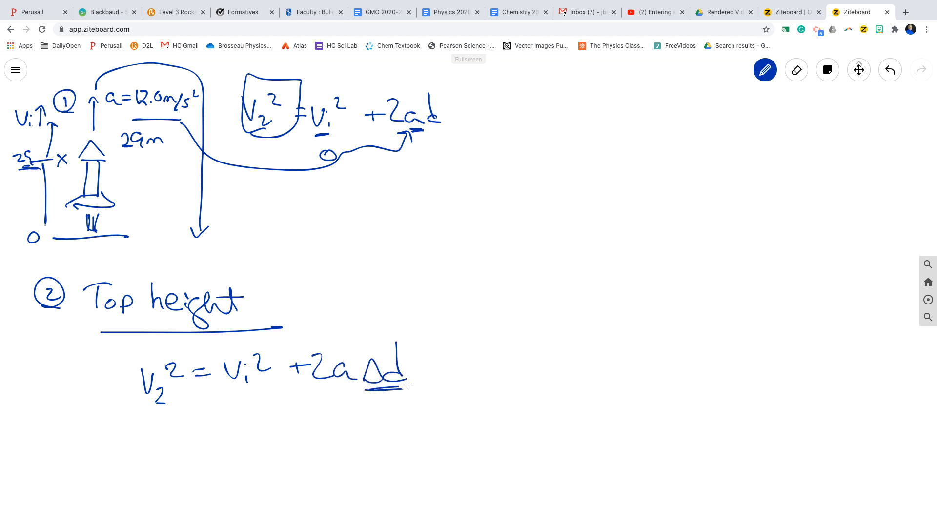
pyautogui.moveTo(367, 390); pyautogui.dragTo(407, 390)
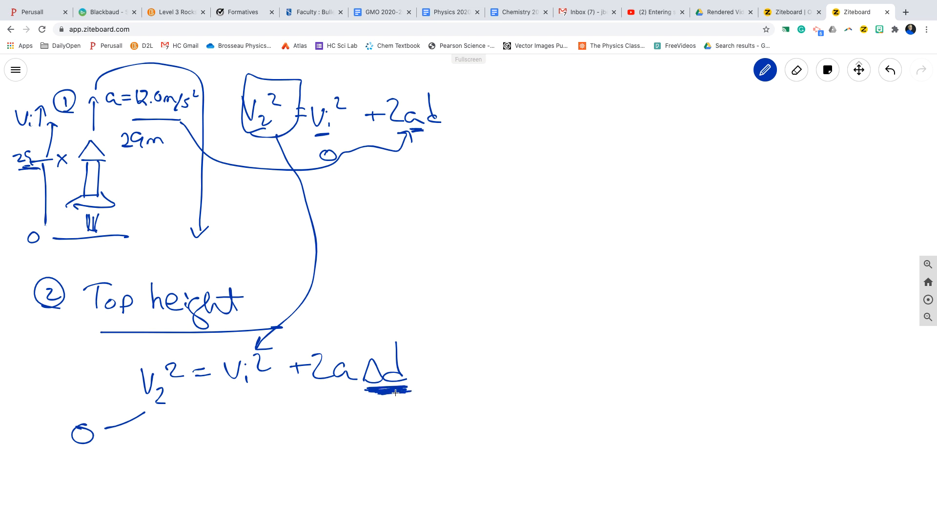
pyautogui.moveTo(391, 391)
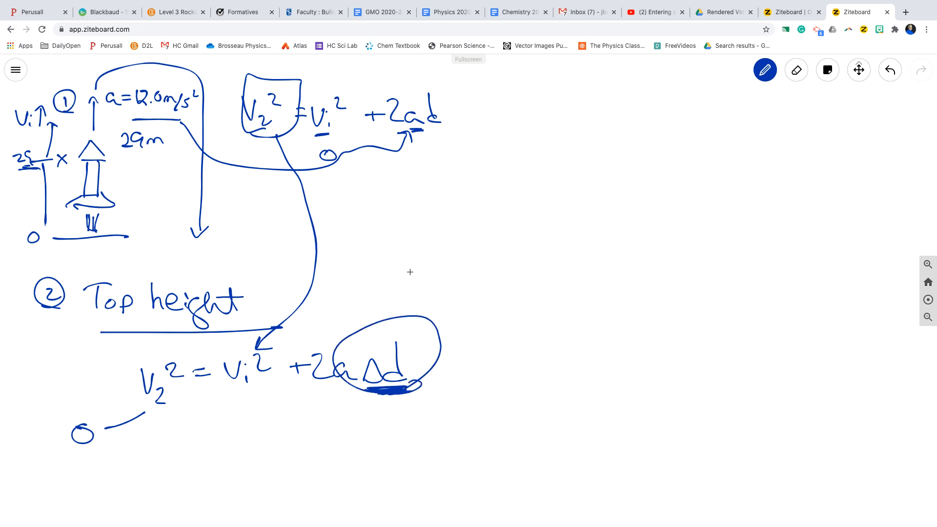
# Link circled Δd to '29m + □ = total height' and underline total height
pyautogui.moveTo(404, 315); pyautogui.dragTo(453, 245)
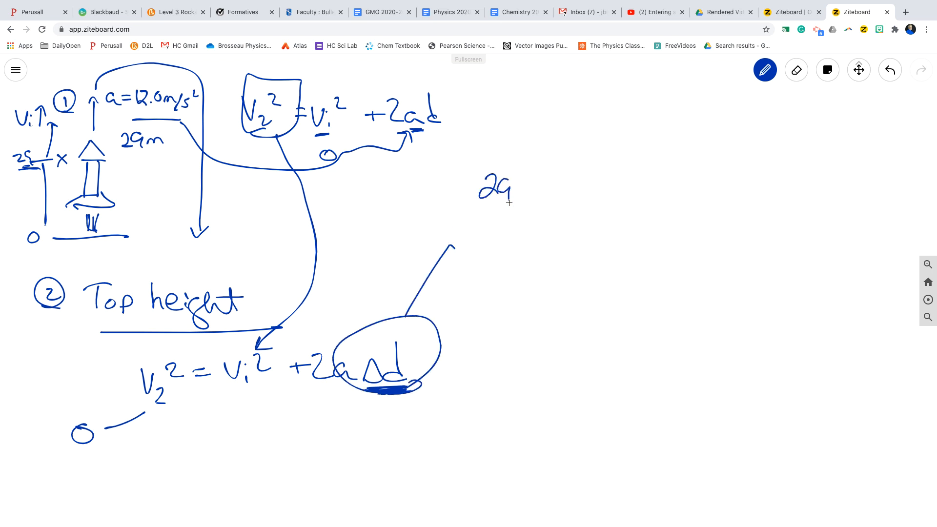
pyautogui.moveTo(508, 194); pyautogui.dragTo(526, 200)
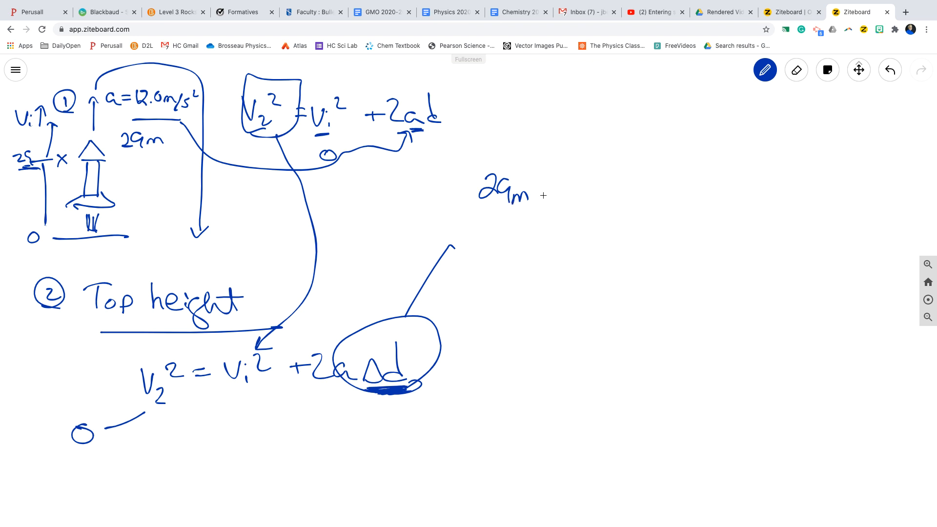
pyautogui.moveTo(543, 203); pyautogui.dragTo(594, 203)
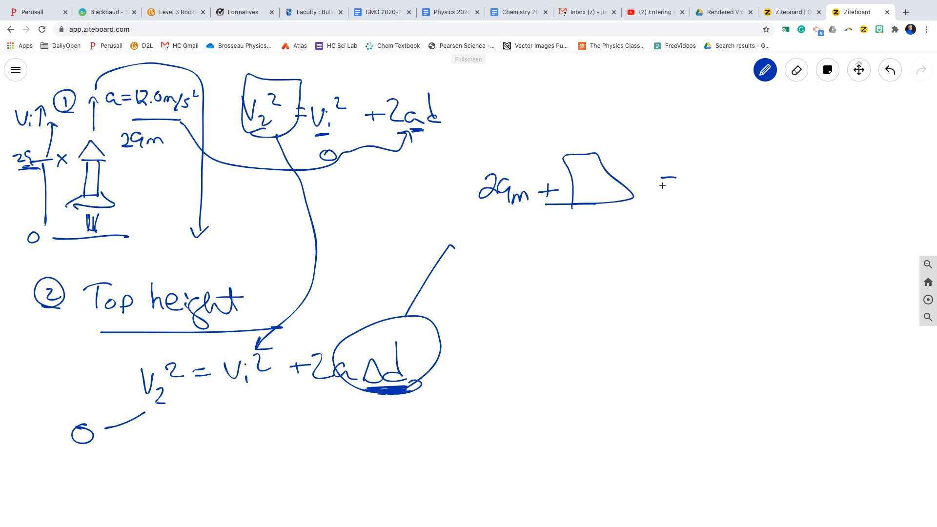
pyautogui.moveTo(666, 185); pyautogui.dragTo(762, 176)
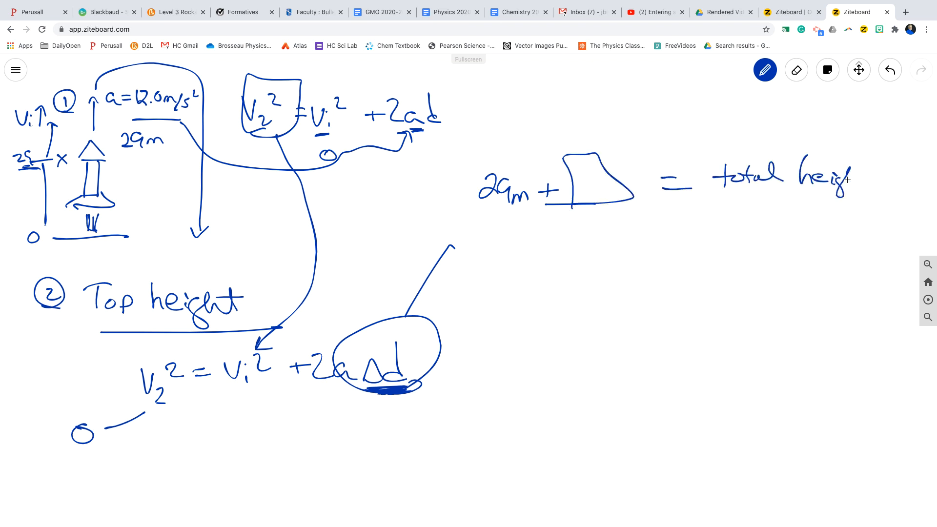
pyautogui.moveTo(714, 201); pyautogui.dragTo(870, 197)
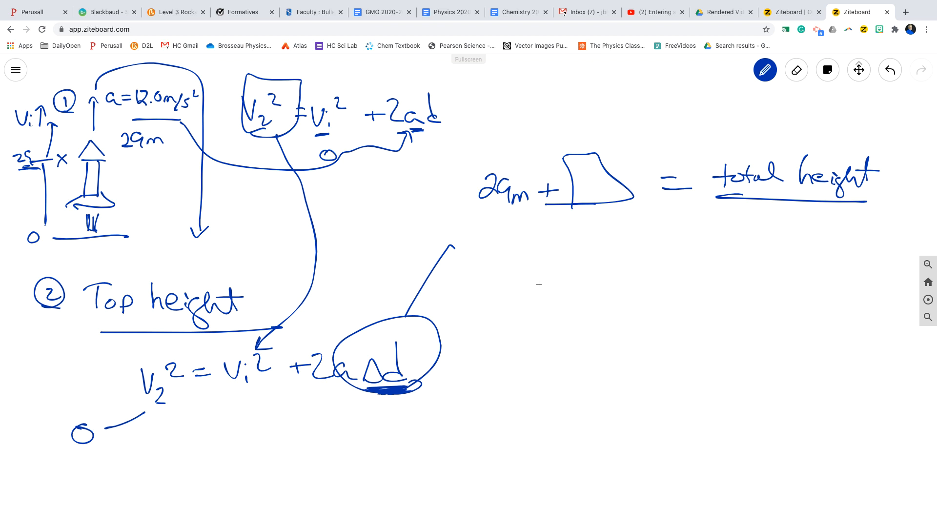
# Write v2² = vi² + 2aΔd with vi = 0 and a = 9.8, then clear the board
pyautogui.moveTo(537, 272); pyautogui.dragTo(537, 302)
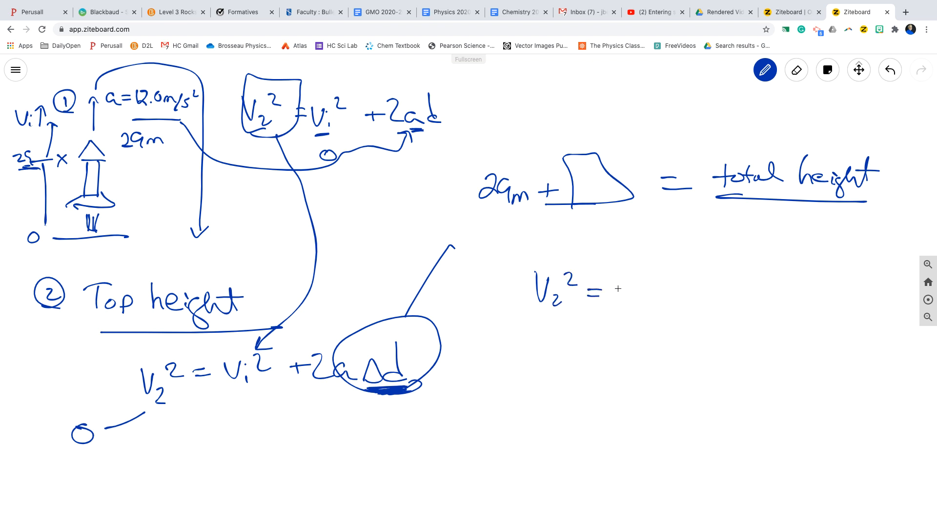
pyautogui.moveTo(615, 290); pyautogui.dragTo(663, 298)
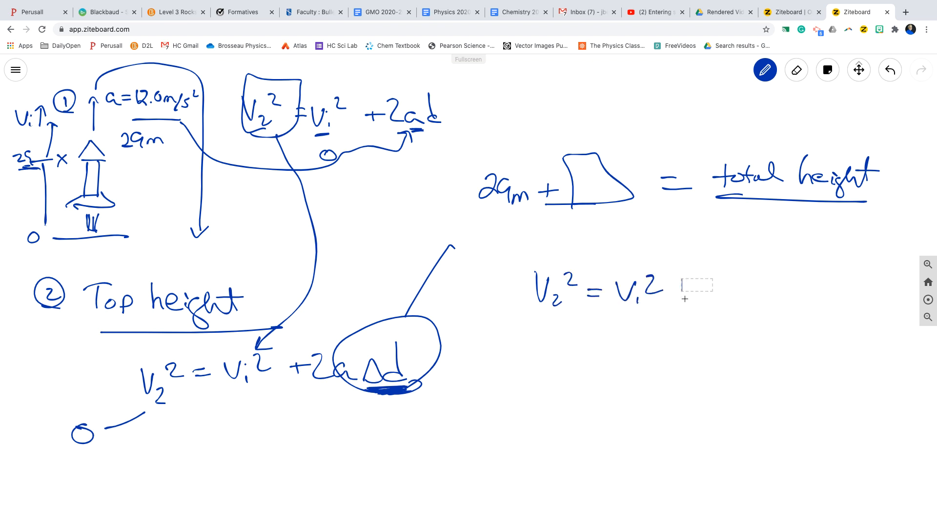
pyautogui.moveTo(684, 298); pyautogui.dragTo(741, 293)
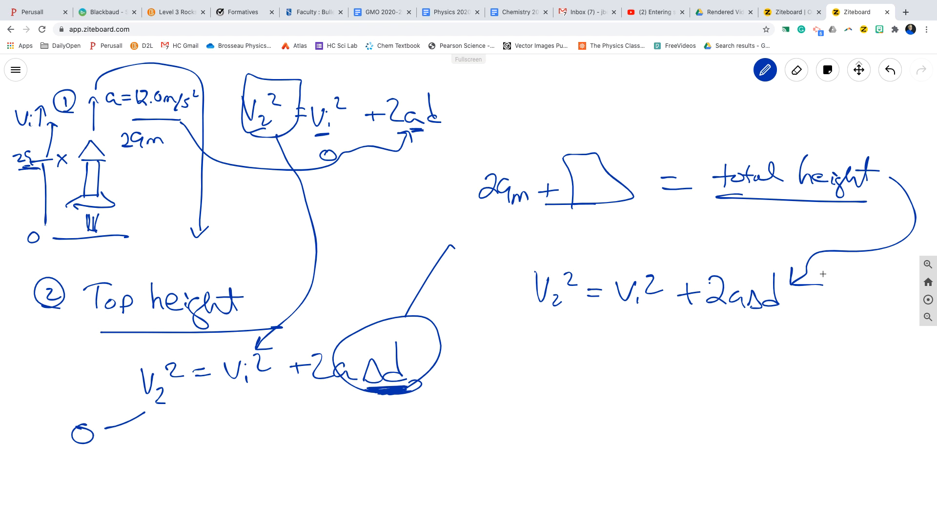
pyautogui.moveTo(619, 326)
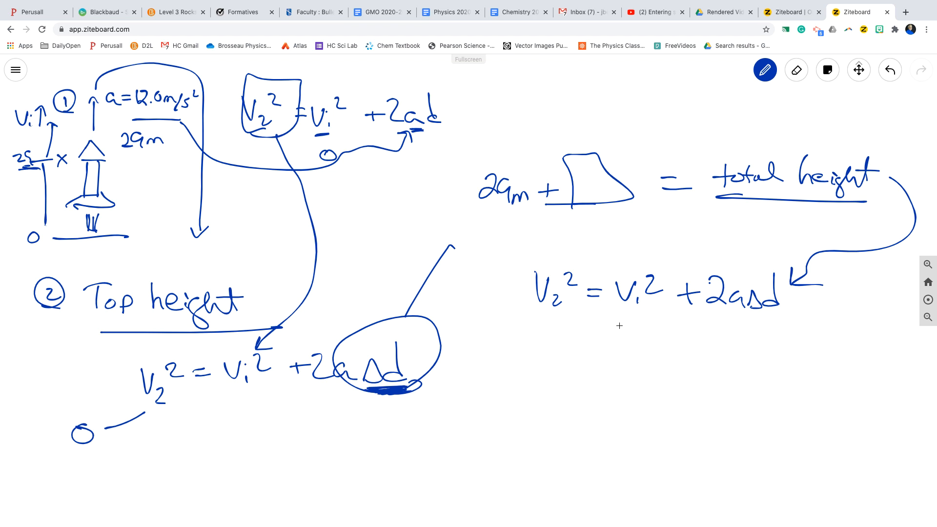
pyautogui.moveTo(616, 314); pyautogui.dragTo(642, 312)
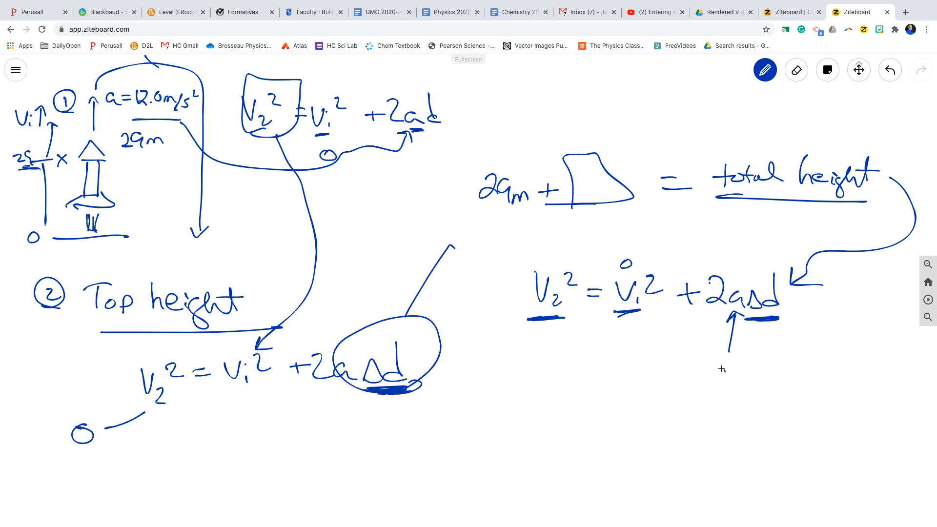
pyautogui.moveTo(714, 376); pyautogui.dragTo(777, 406)
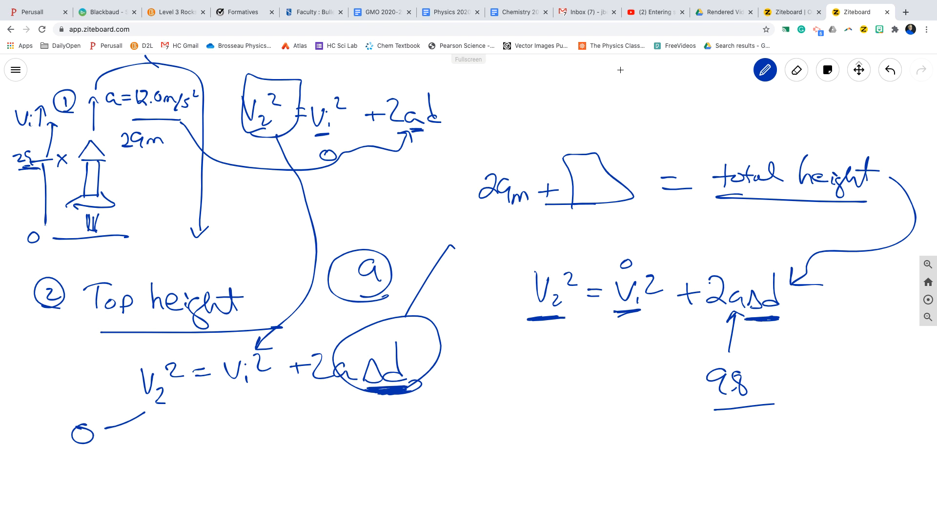
pyautogui.click(796, 70)
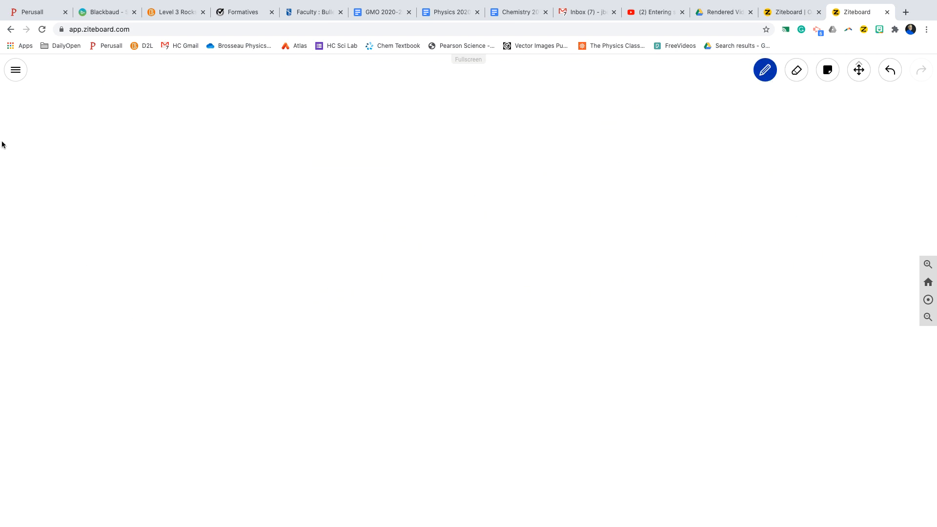
# Label part b and sketch the rocket with height markers labelled 29 m
pyautogui.moveTo(59, 111); pyautogui.dragTo(57, 135)
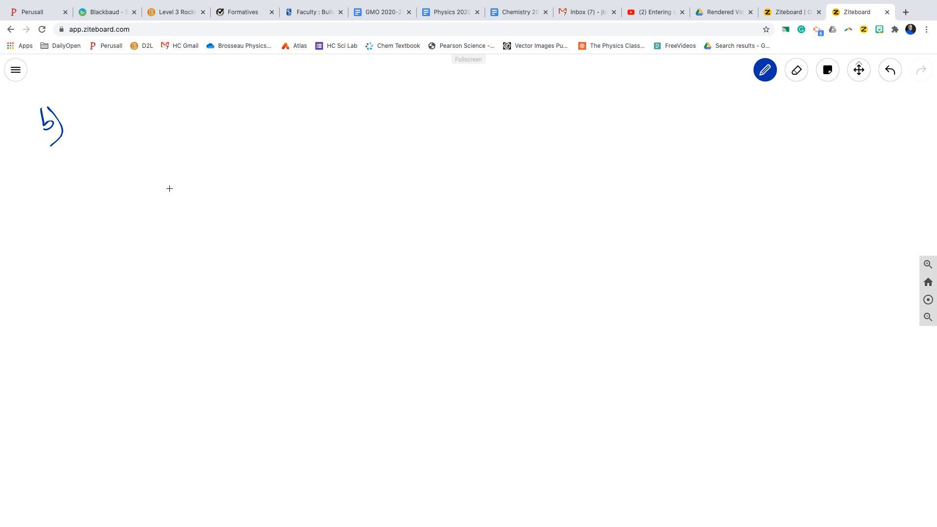
pyautogui.moveTo(120, 213)
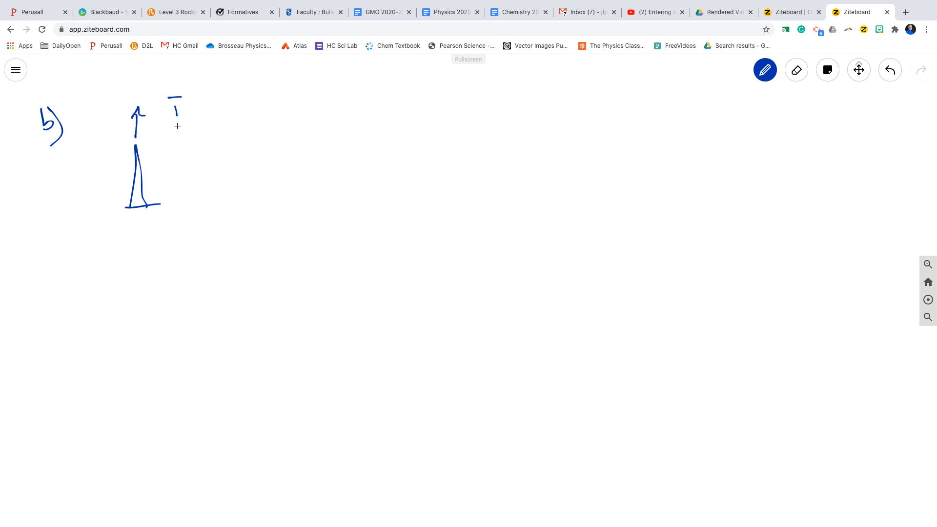
pyautogui.moveTo(176, 98); pyautogui.dragTo(178, 203)
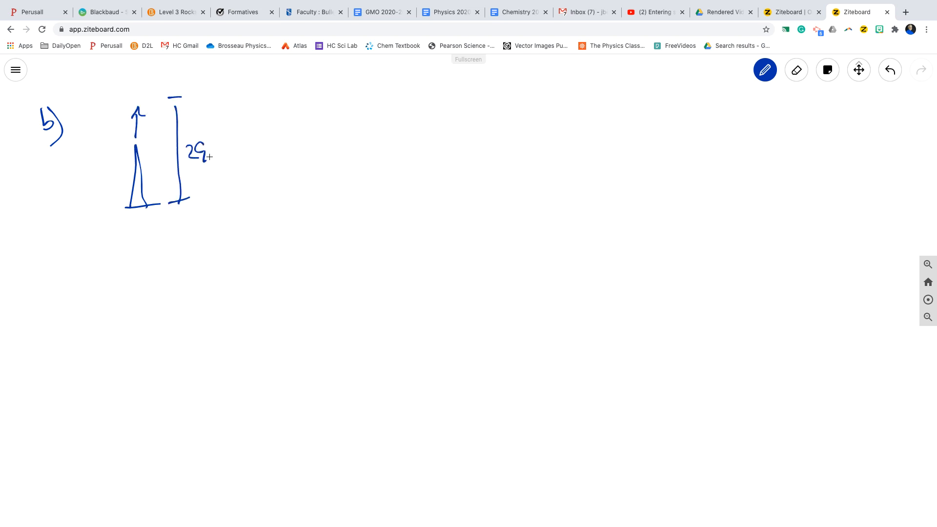
pyautogui.moveTo(210, 155); pyautogui.dragTo(221, 154)
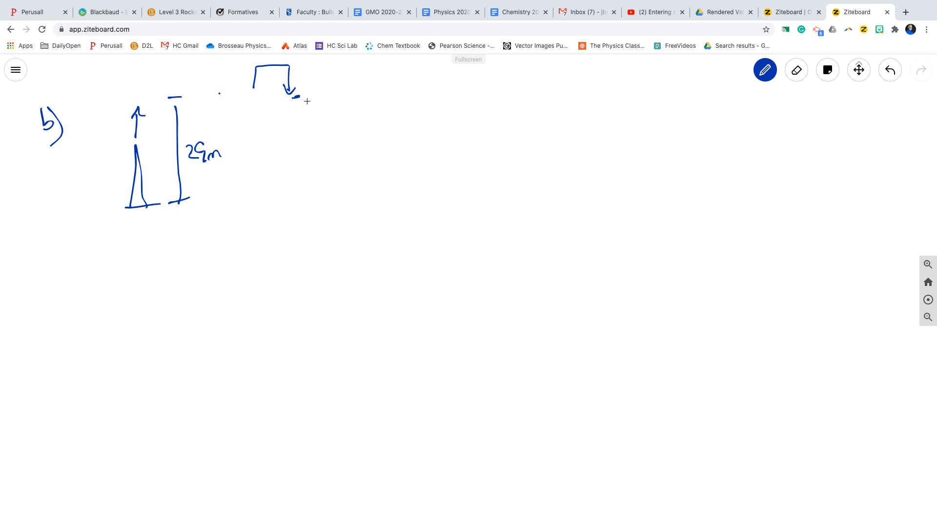
pyautogui.moveTo(251, 84); pyautogui.dragTo(317, 71)
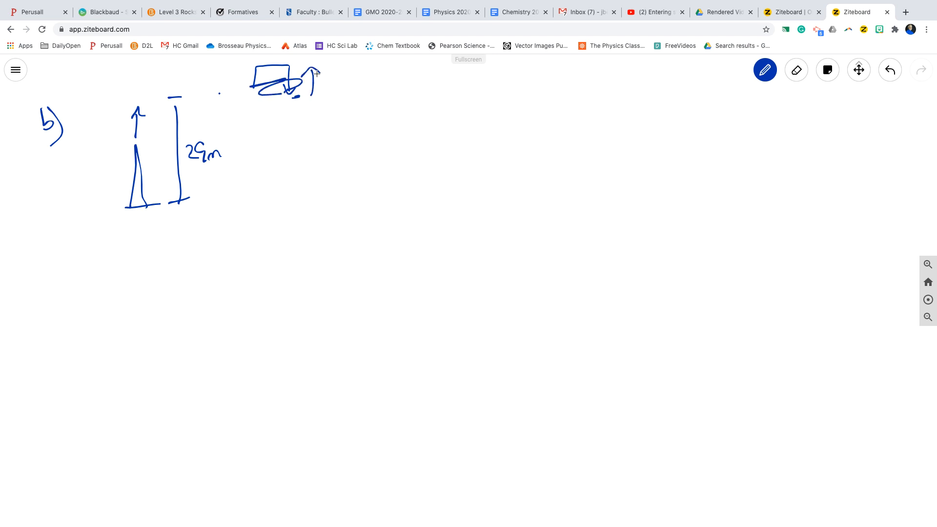
pyautogui.moveTo(354, 79)
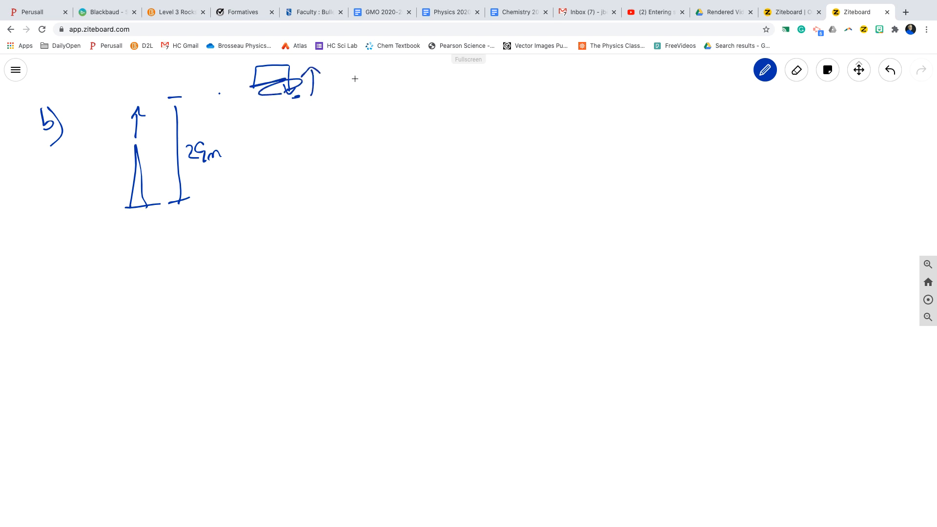
pyautogui.moveTo(228, 103)
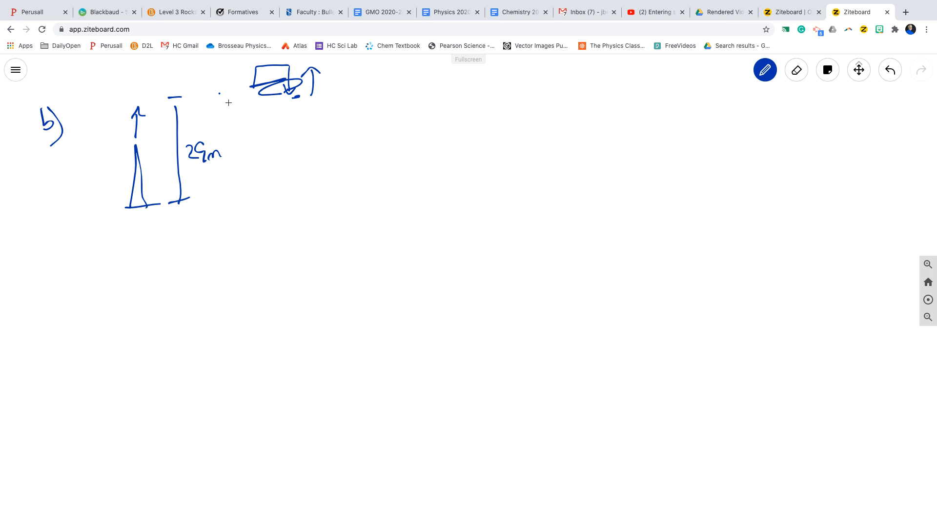
pyautogui.moveTo(191, 99); pyautogui.dragTo(227, 99)
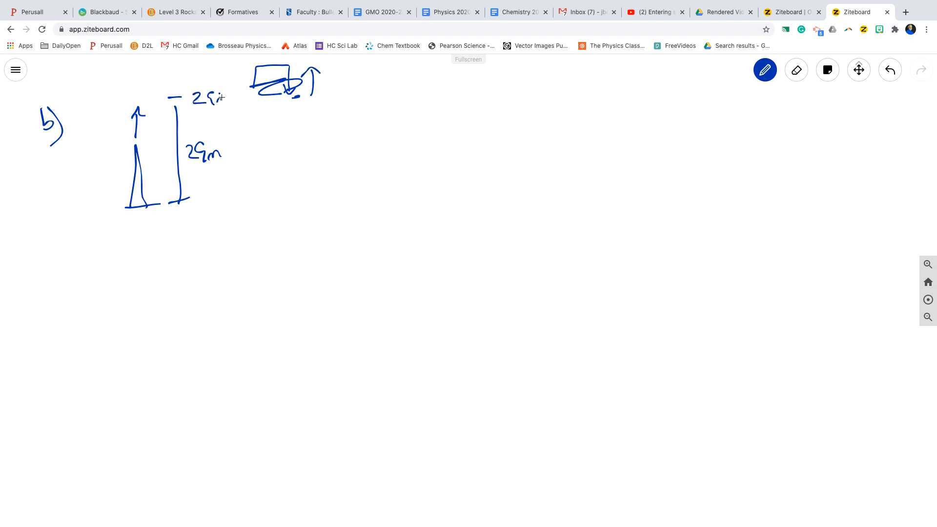
# Add an upward arrow, a brace, and vertical dividers with a horizontal time axis
pyautogui.moveTo(226, 99); pyautogui.dragTo(230, 69)
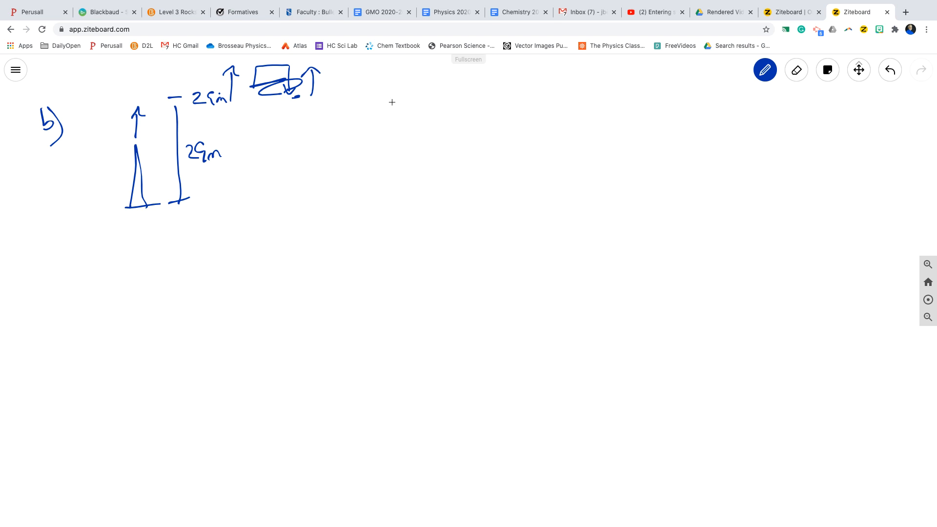
pyautogui.moveTo(366, 83)
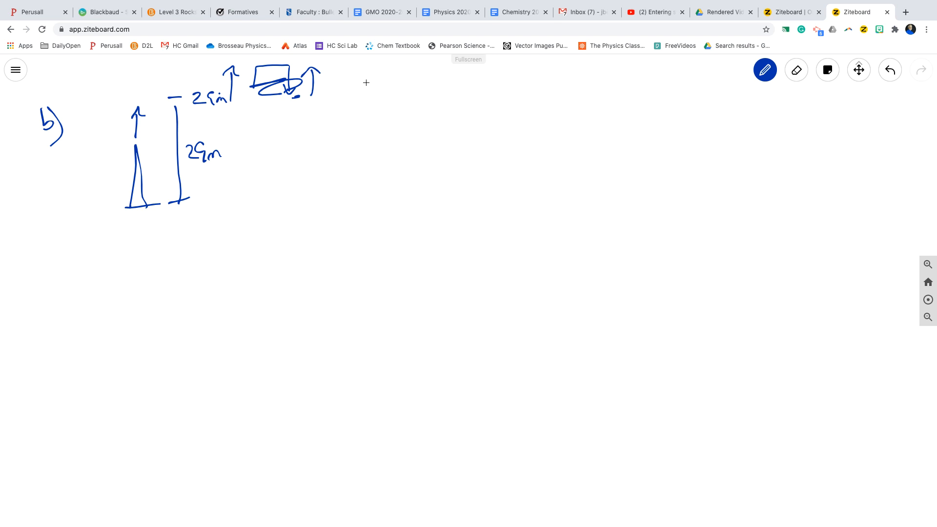
pyautogui.moveTo(368, 78); pyautogui.dragTo(373, 197)
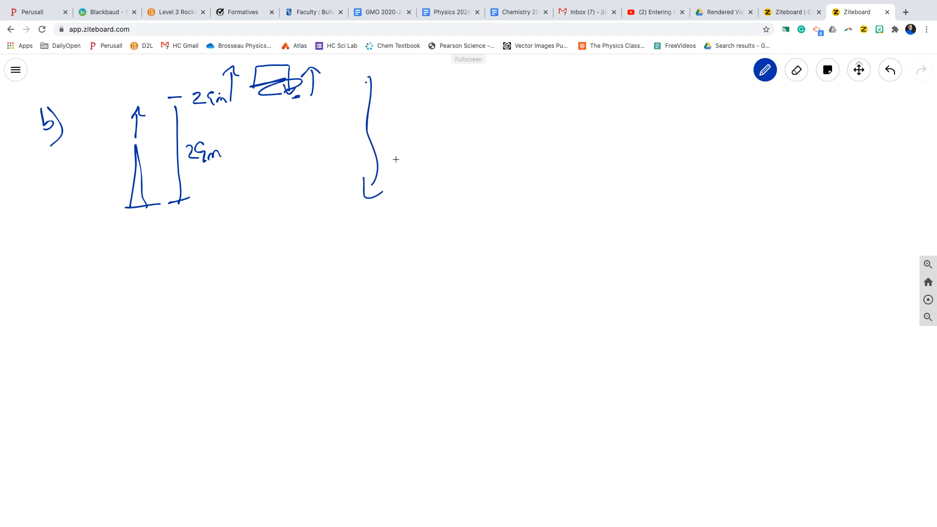
pyautogui.moveTo(250, 69); pyautogui.dragTo(246, 250)
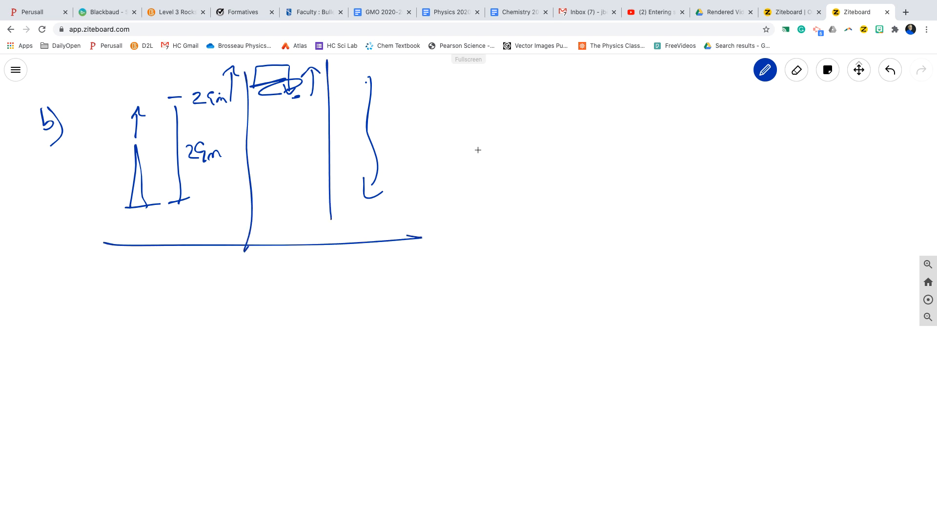
pyautogui.moveTo(486, 120)
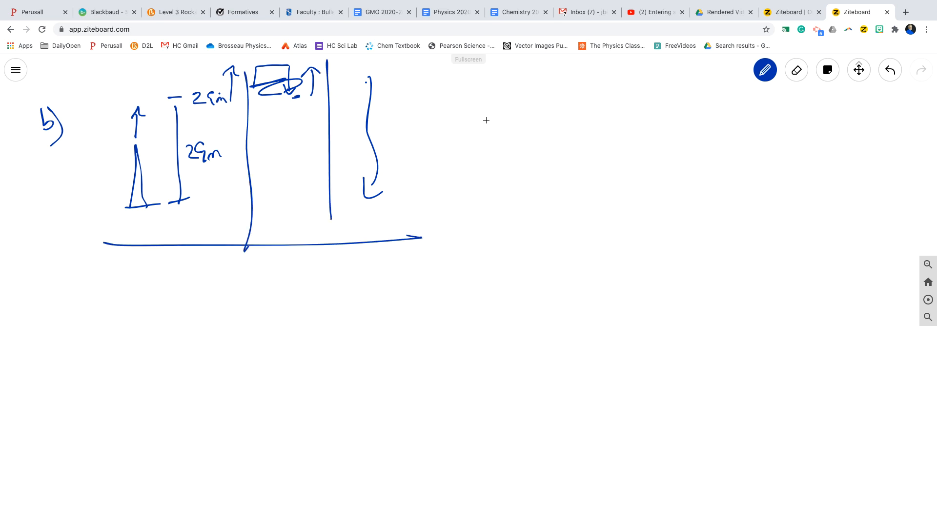
pyautogui.moveTo(484, 124)
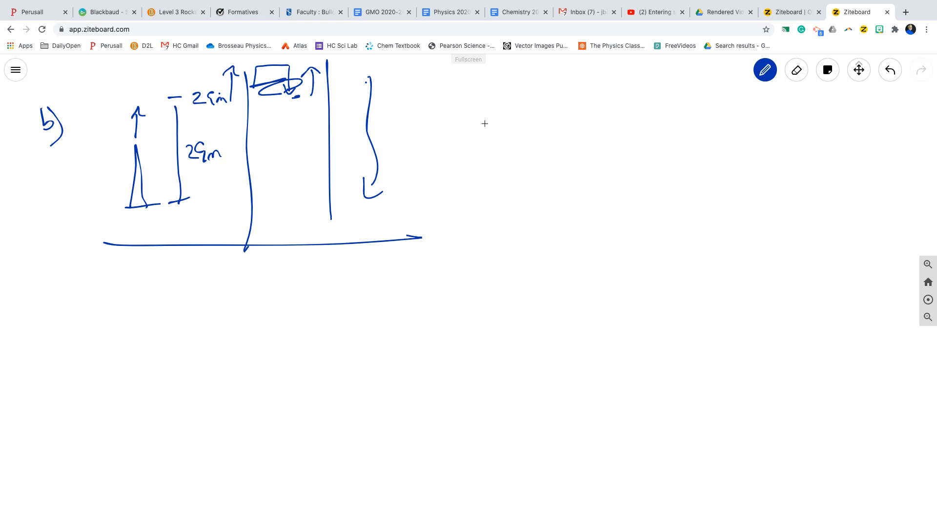
pyautogui.moveTo(477, 144)
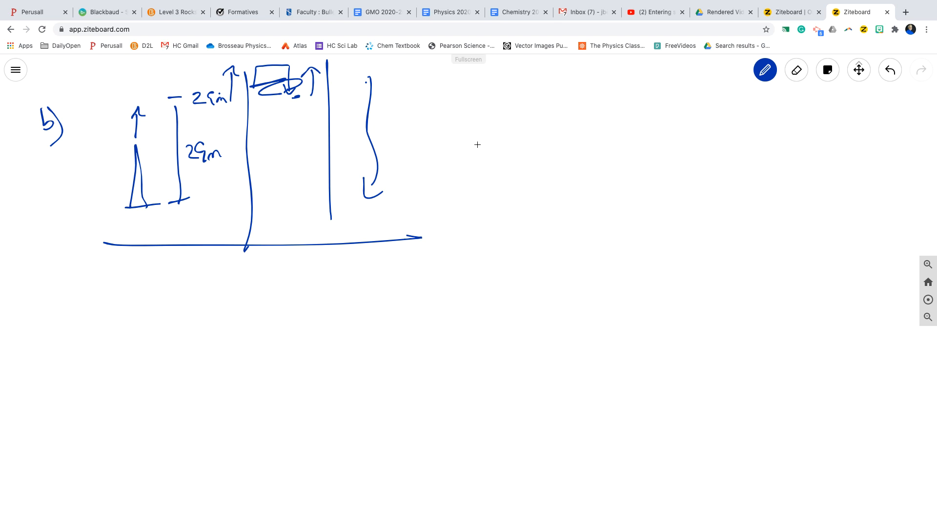
pyautogui.moveTo(502, 152)
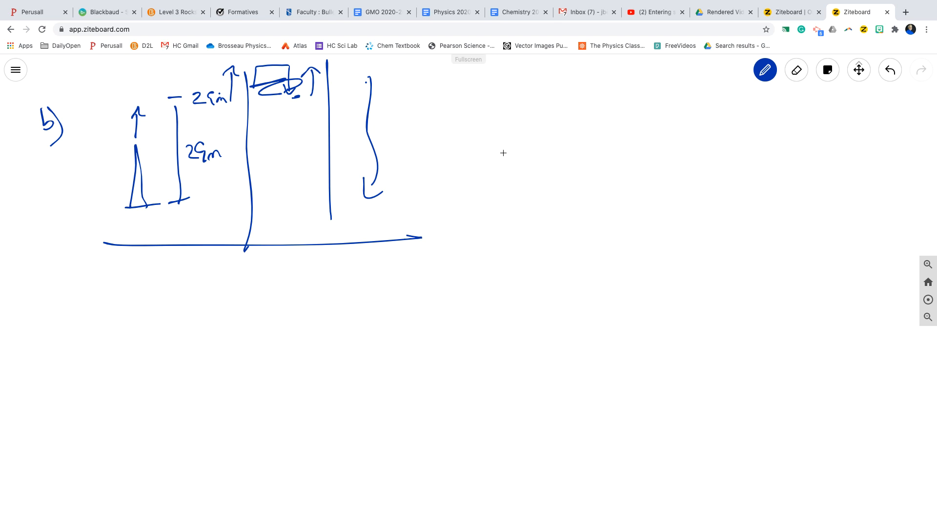
# Point section 1 to a circled 1 and begin writing Δd = below it
pyautogui.moveTo(182, 259); pyautogui.dragTo(173, 274)
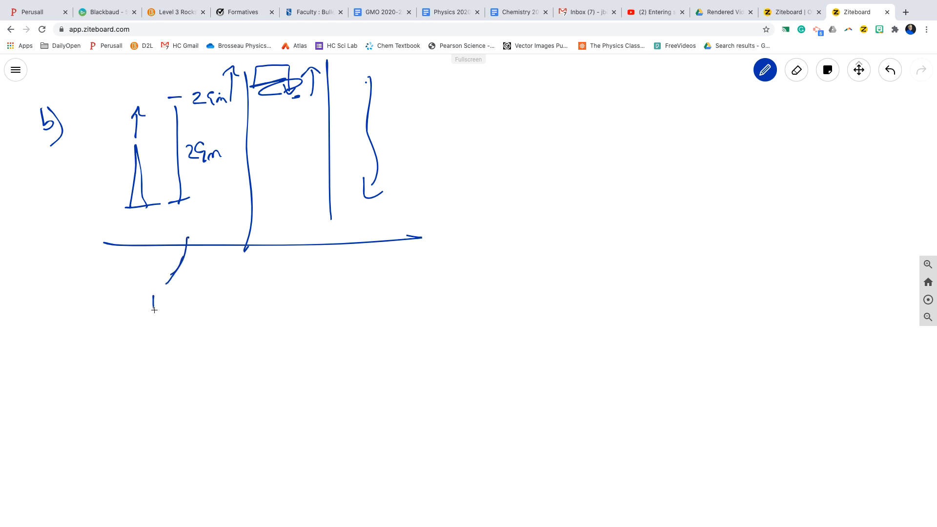
pyautogui.moveTo(152, 293); pyautogui.dragTo(152, 308)
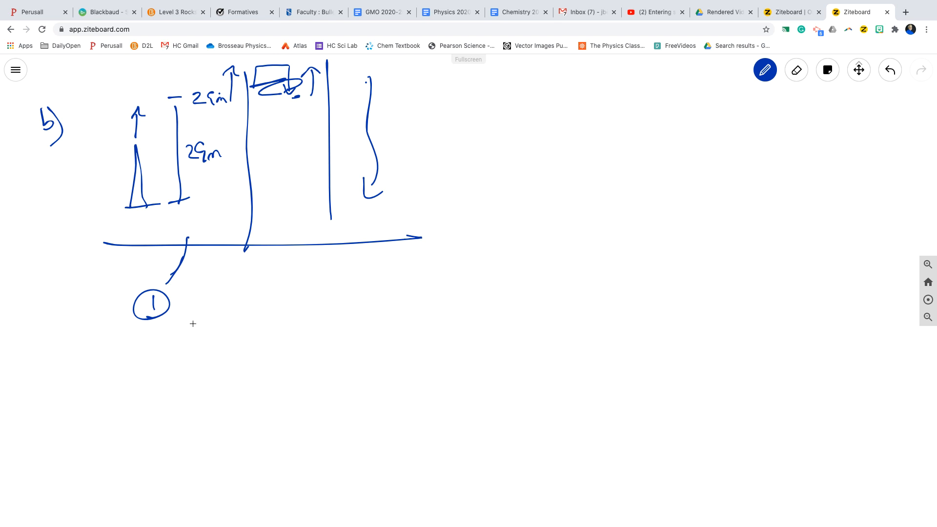
pyautogui.moveTo(154, 356); pyautogui.dragTo(160, 346)
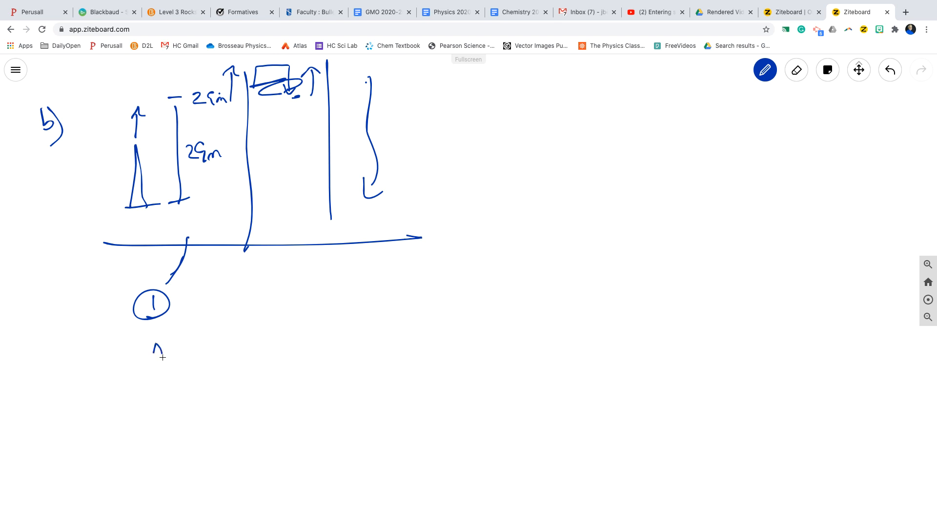
pyautogui.moveTo(152, 344); pyautogui.dragTo(203, 356)
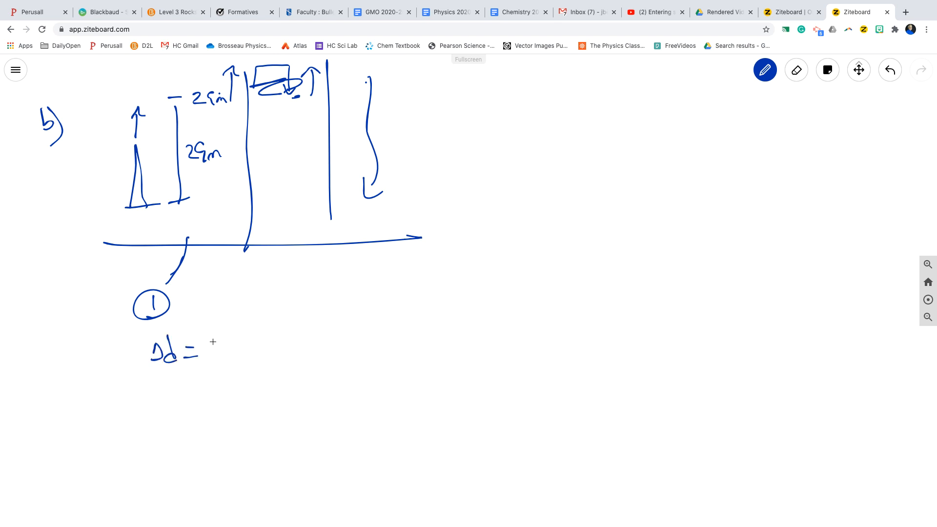
# Complete ½(v2 + v1)Δt, underline Δd, circle Δt, and draw an arrow from section 2
pyautogui.moveTo(206, 344); pyautogui.dragTo(245, 371)
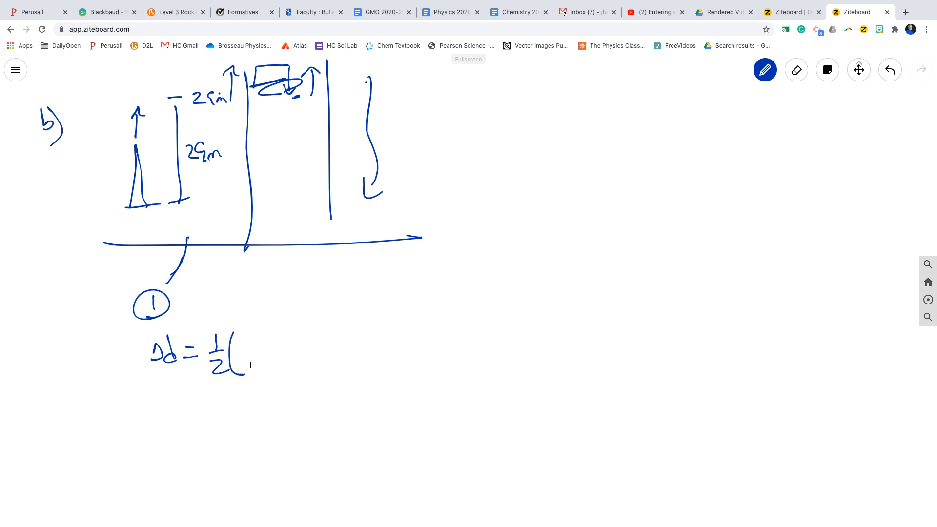
pyautogui.moveTo(244, 356); pyautogui.dragTo(251, 353)
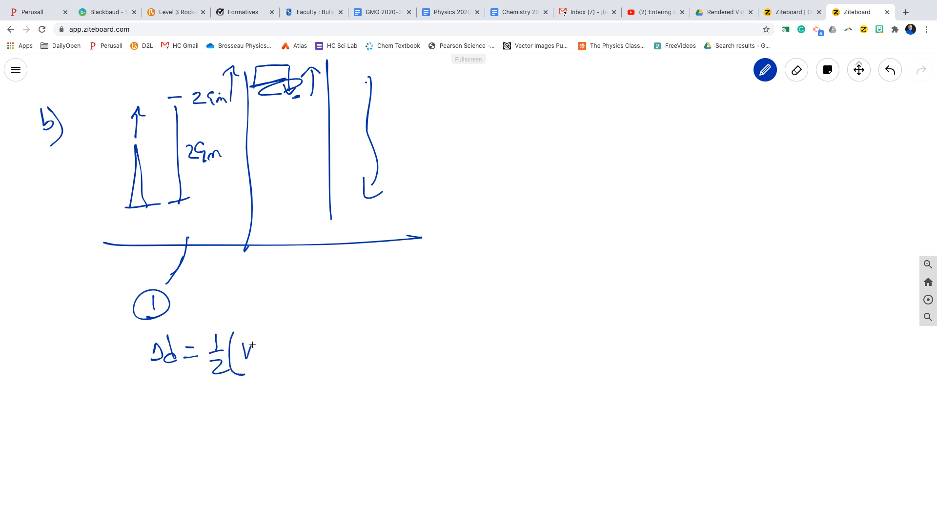
pyautogui.moveTo(251, 350); pyautogui.dragTo(305, 352)
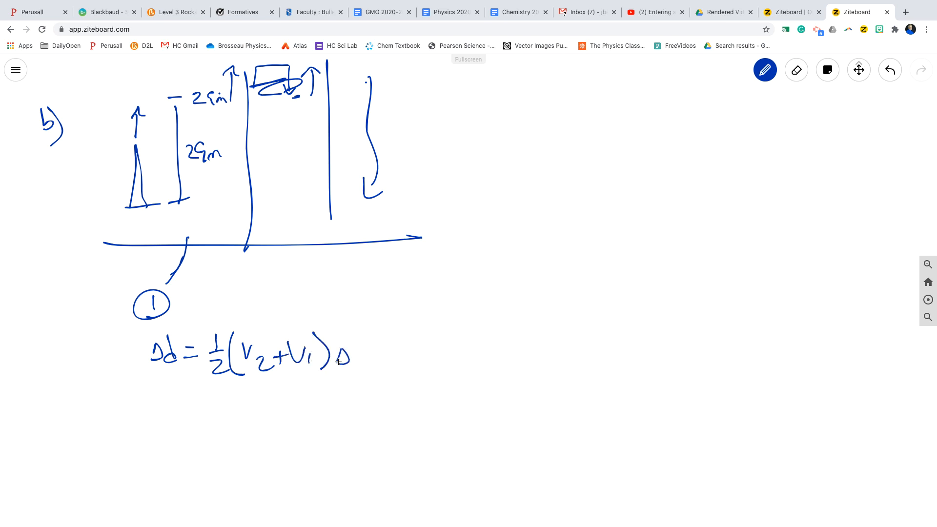
pyautogui.moveTo(344, 355); pyautogui.dragTo(367, 373)
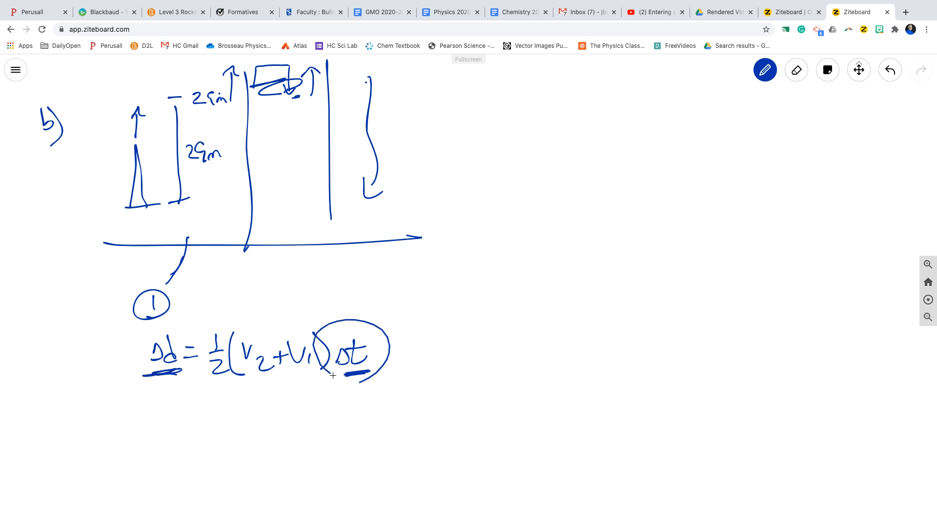
pyautogui.moveTo(191, 412); pyautogui.dragTo(251, 445)
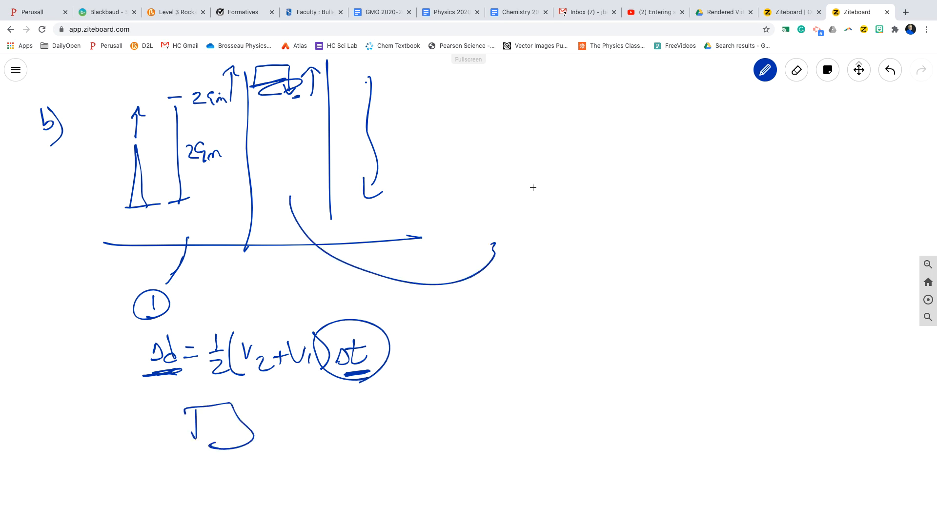
pyautogui.moveTo(471, 175)
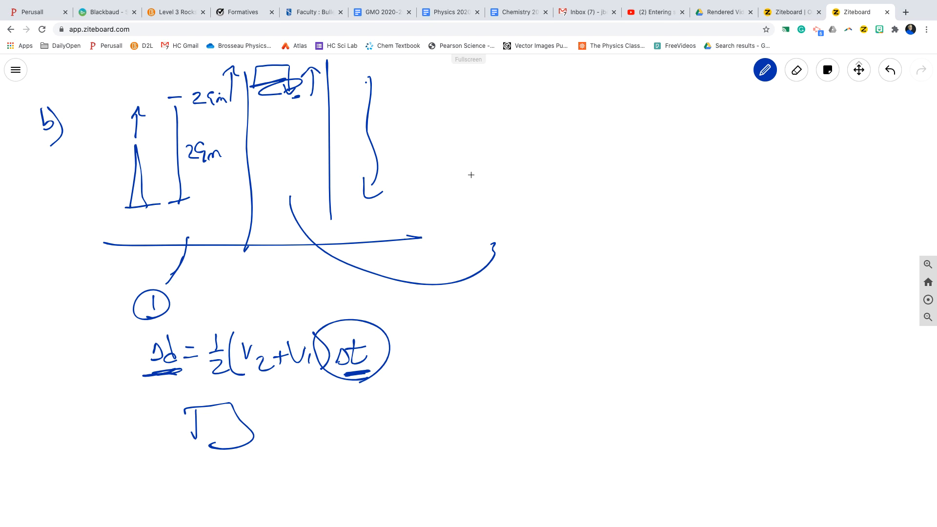
pyautogui.moveTo(522, 220)
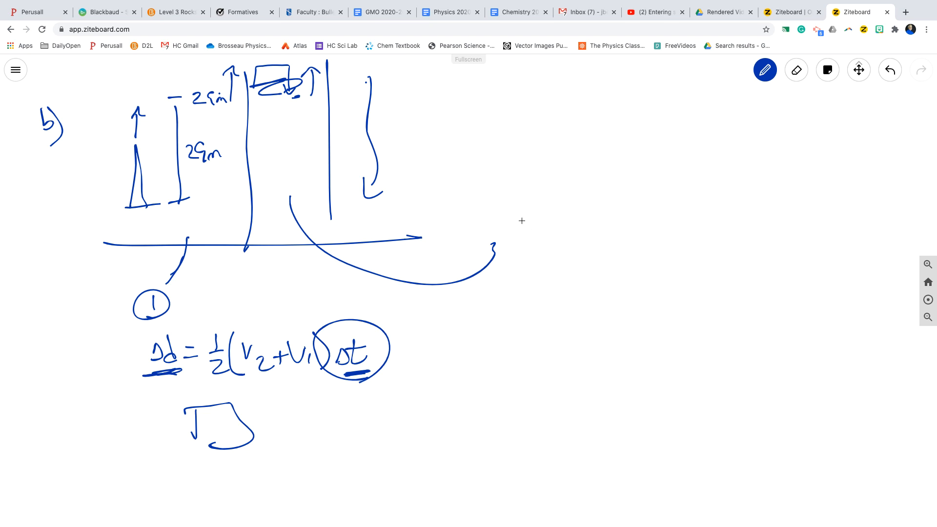
# Write section 2's ½(v2 + v1)Δt, circle Δt, arrow from section 3, underline both expressions
pyautogui.moveTo(520, 218); pyautogui.dragTo(529, 240)
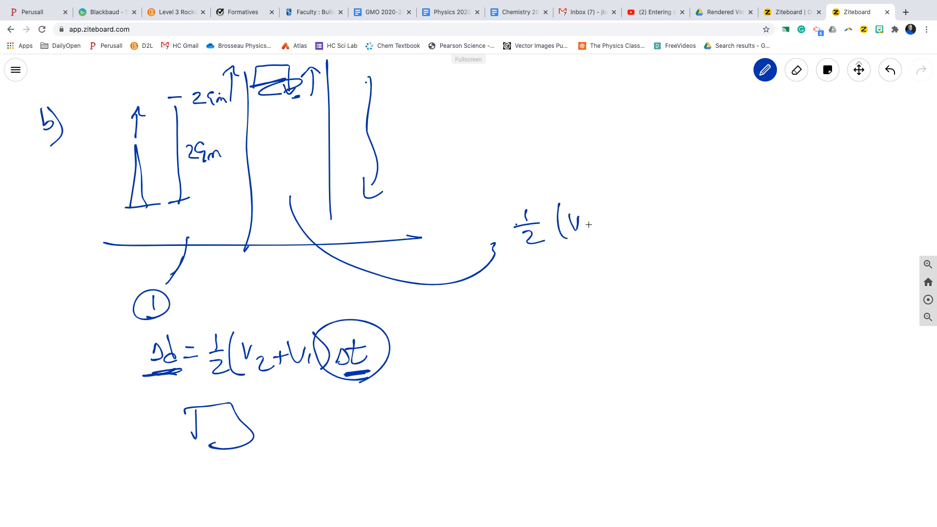
pyautogui.moveTo(580, 227); pyautogui.dragTo(621, 227)
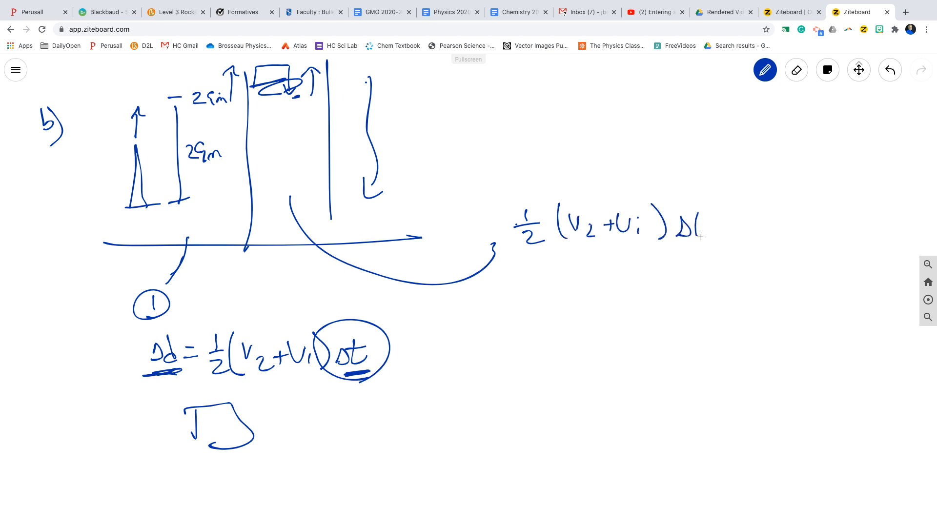
pyautogui.moveTo(396, 208); pyautogui.dragTo(532, 338)
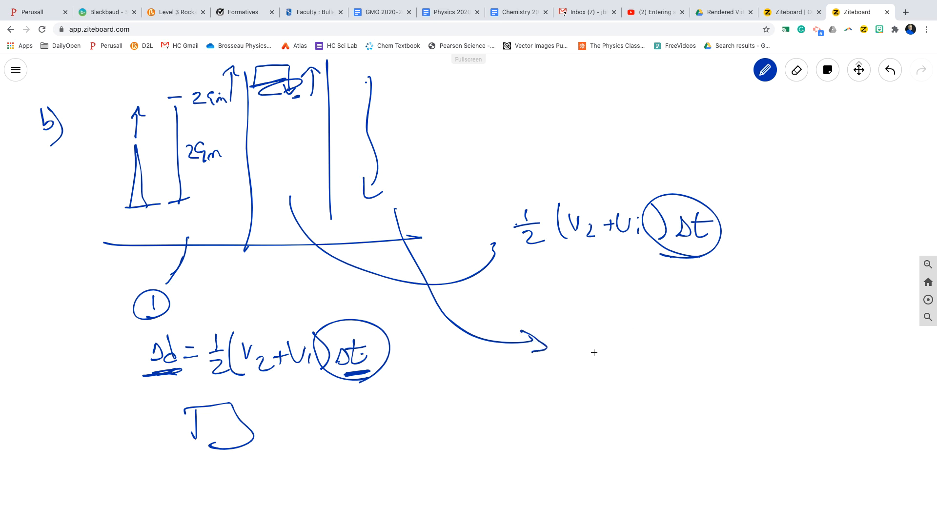
pyautogui.moveTo(598, 347)
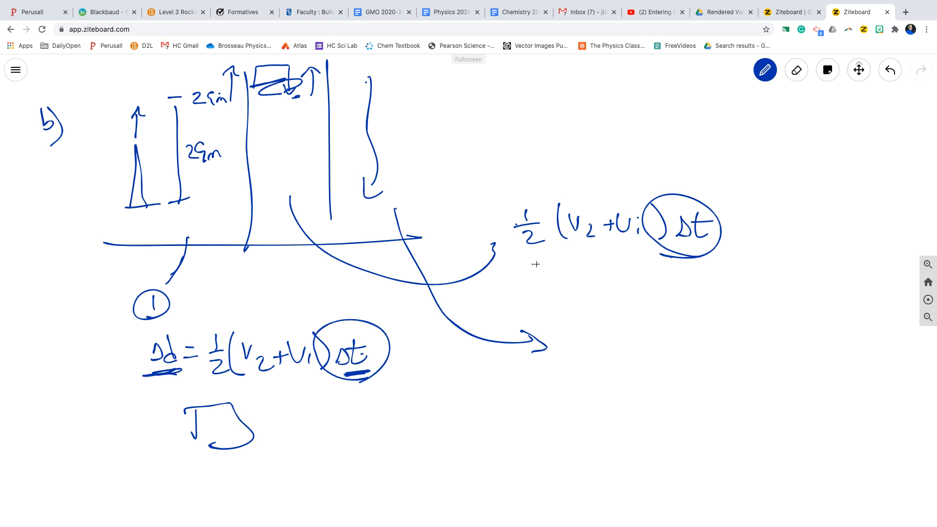
pyautogui.moveTo(535, 263); pyautogui.dragTo(721, 260)
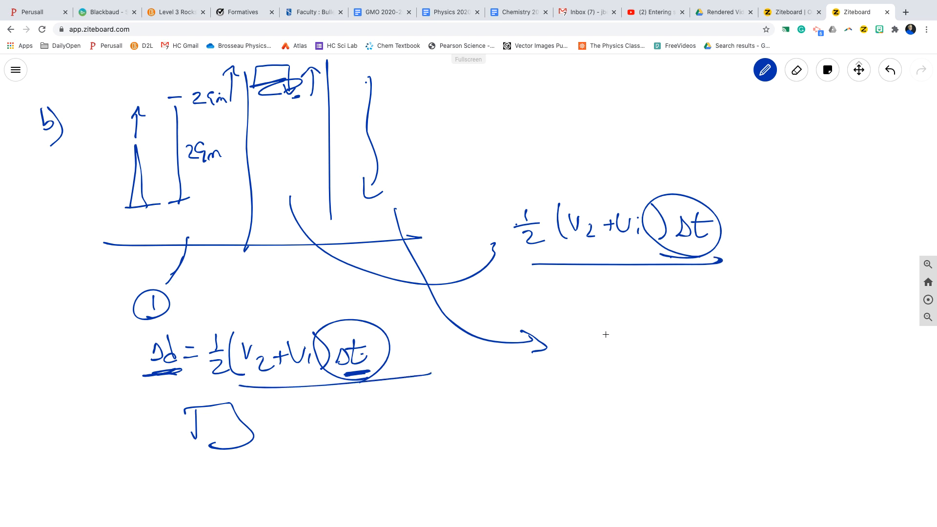